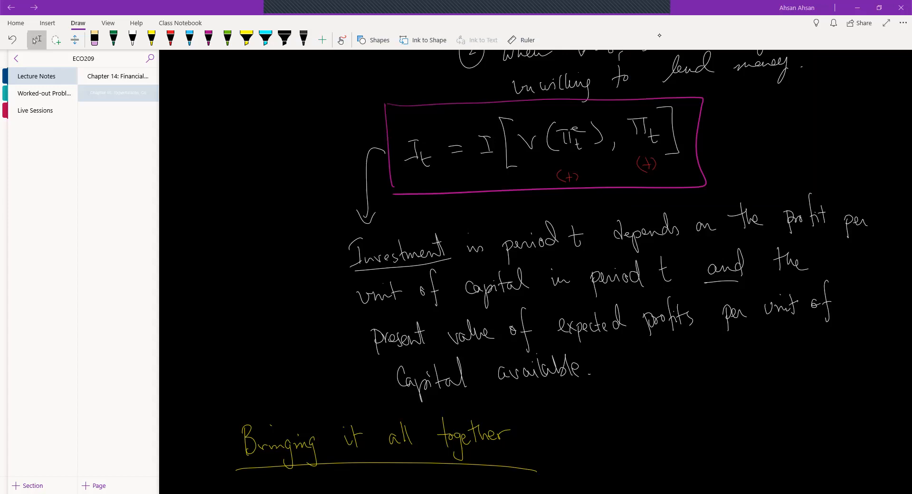
Mark the Investment paragraph with a yellow asterisk and side bar, and tick the boxed equation.
{"action": "left_click_drag", "start_coordinate": [332, 241], "coordinate": [342, 386]}
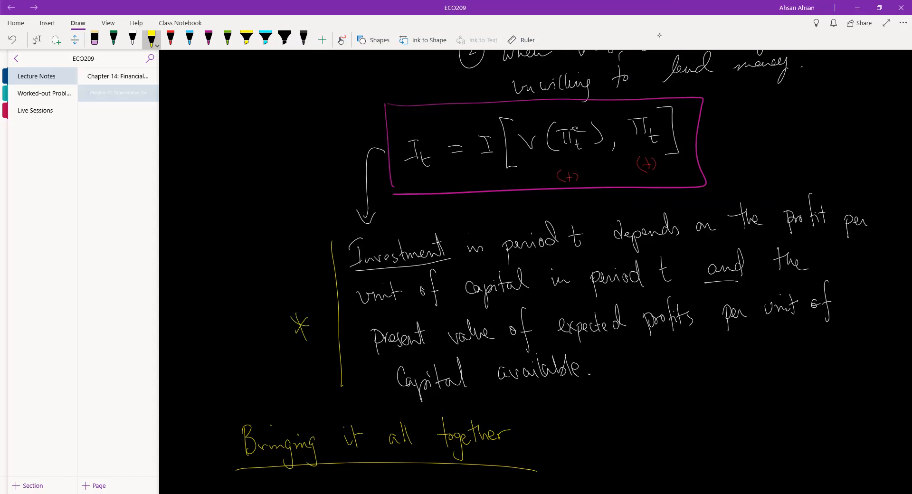
{"action": "left_click_drag", "start_coordinate": [716, 140], "coordinate": [768, 123]}
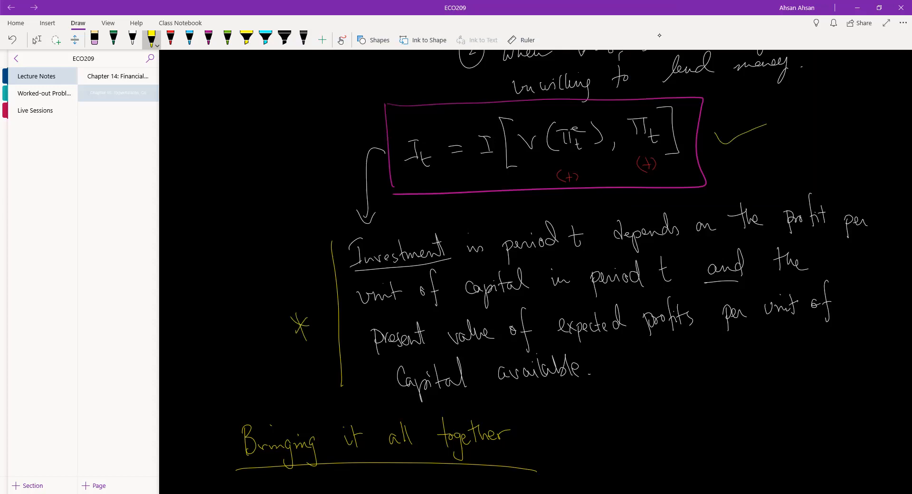
Handwrite 'Effects of expectation of C and I :-' below the heading, underlining Effects.
{"action": "scroll", "scroll_direction": "down", "scroll_amount": 3}
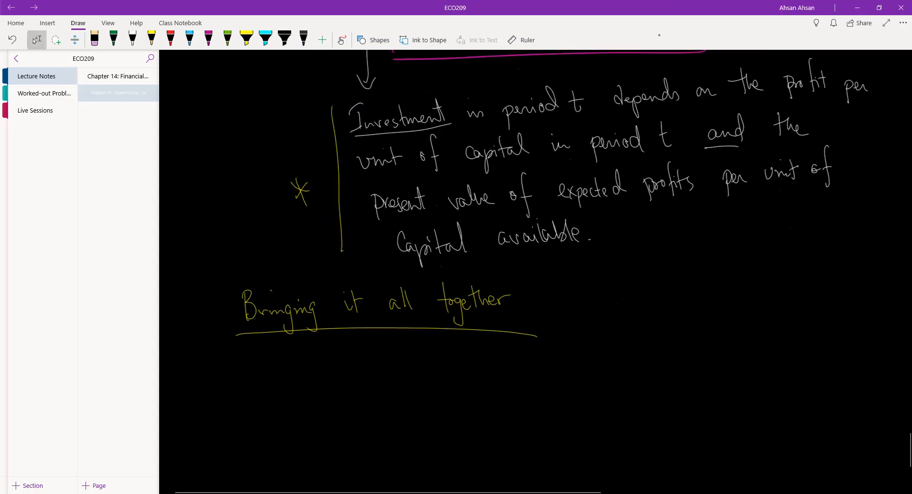
{"action": "scroll", "scroll_direction": "down", "scroll_amount": 3}
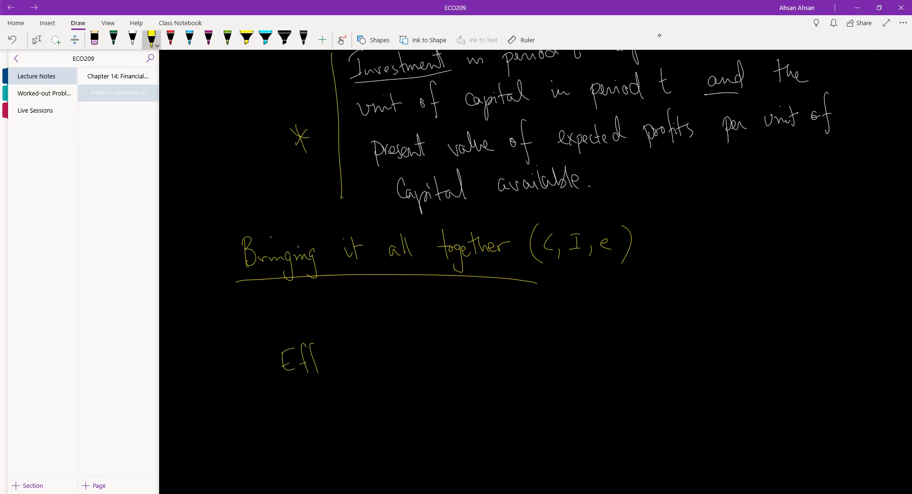
{"action": "left_click_drag", "start_coordinate": [318, 362], "coordinate": [384, 355]}
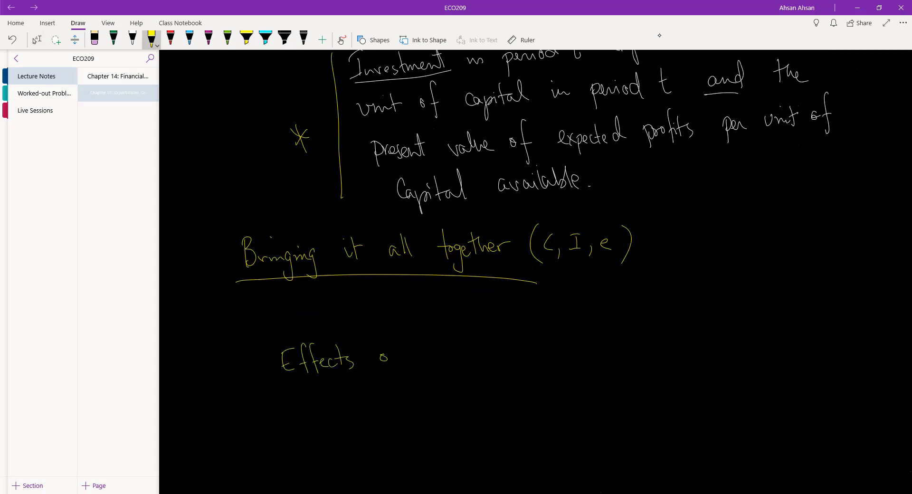
{"action": "left_click_drag", "start_coordinate": [384, 358], "coordinate": [460, 358]}
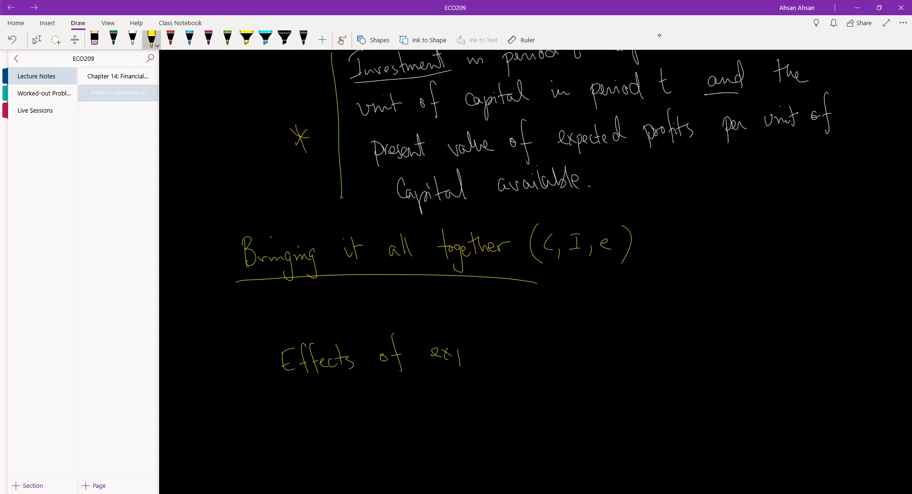
{"action": "left_click_drag", "start_coordinate": [460, 355], "coordinate": [521, 349]}
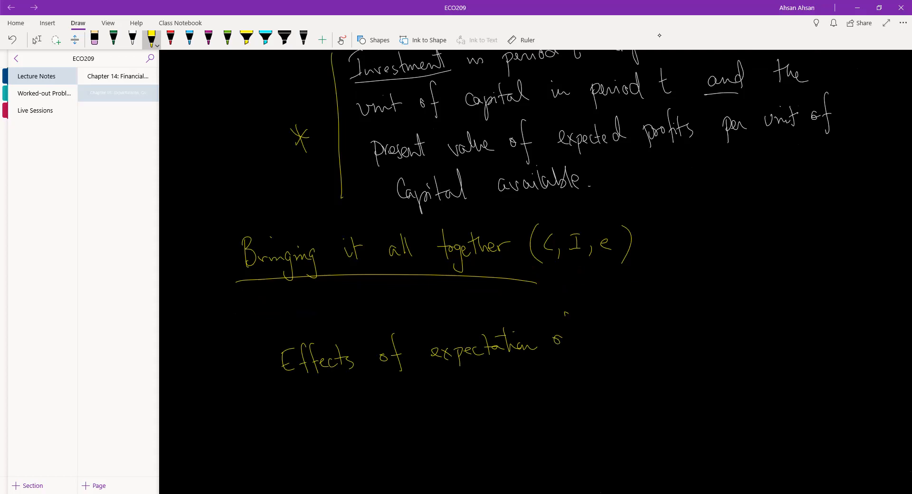
{"action": "left_click_drag", "start_coordinate": [559, 337], "coordinate": [657, 334]}
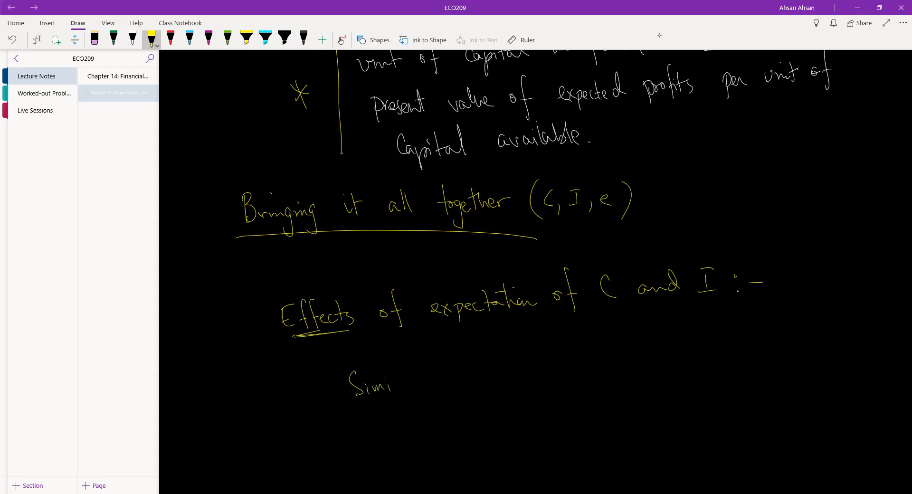
Handwrite 'Similarities: transitory changes does not' with transitory underlined.
{"action": "left_click_drag", "start_coordinate": [391, 381], "coordinate": [433, 378]}
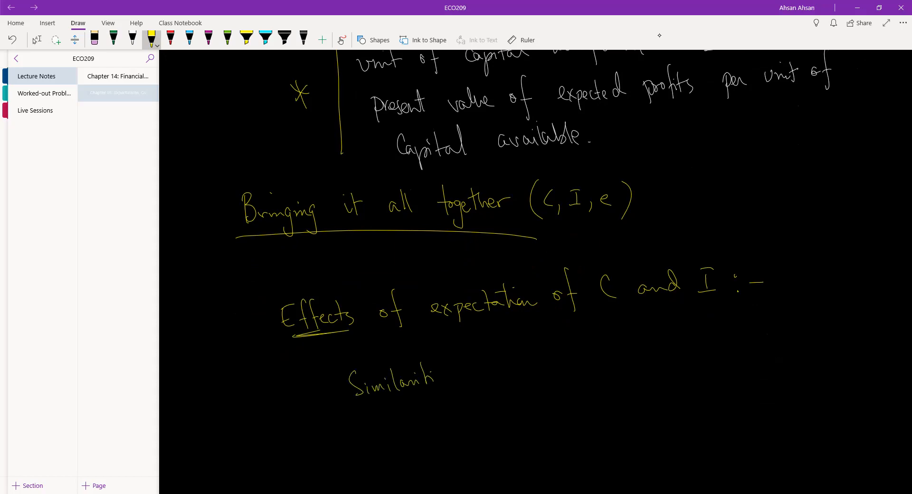
{"action": "left_click_drag", "start_coordinate": [433, 378], "coordinate": [477, 370]}
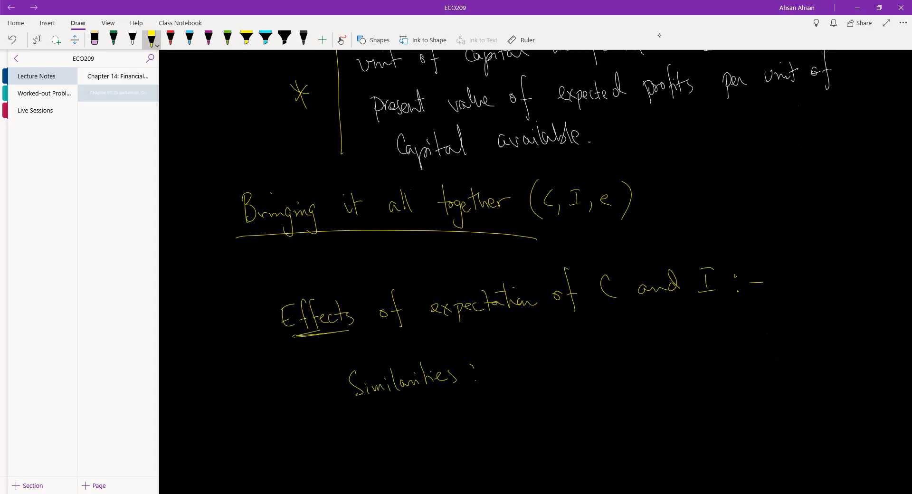
{"action": "left_click_drag", "start_coordinate": [501, 372], "coordinate": [536, 375]}
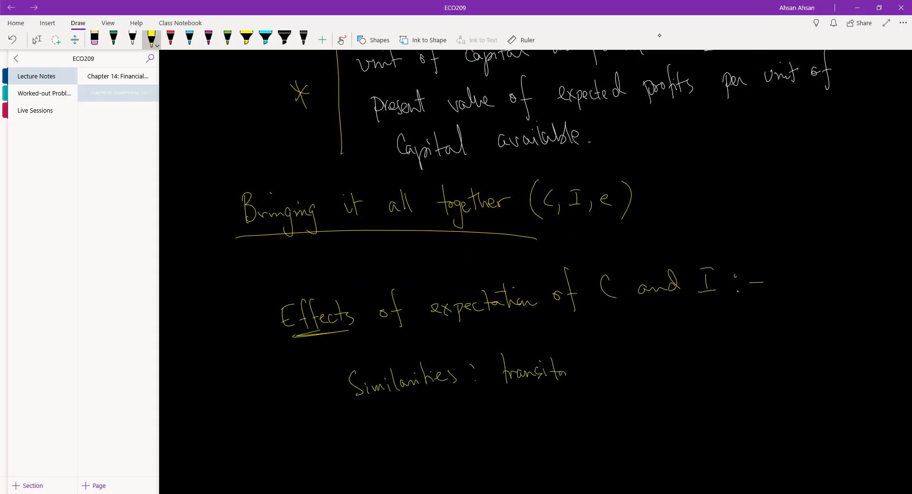
{"action": "left_click_drag", "start_coordinate": [565, 379], "coordinate": [628, 367]}
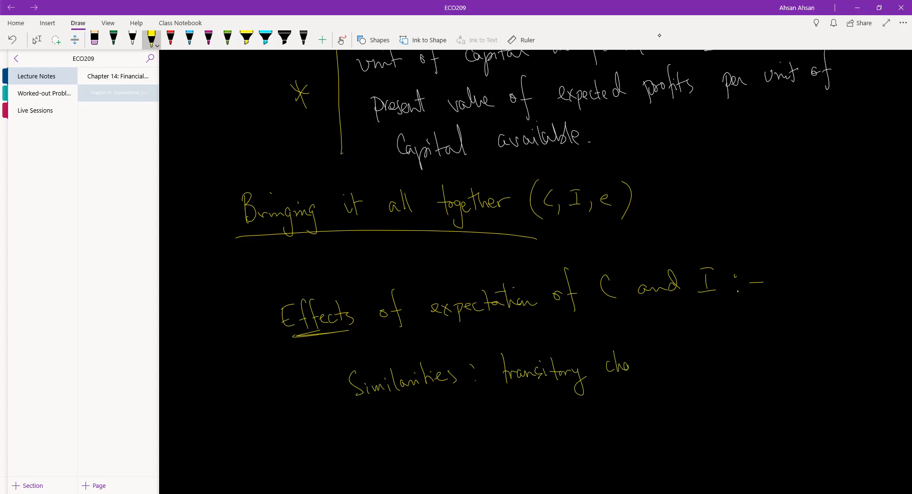
{"action": "left_click_drag", "start_coordinate": [628, 364], "coordinate": [707, 358]}
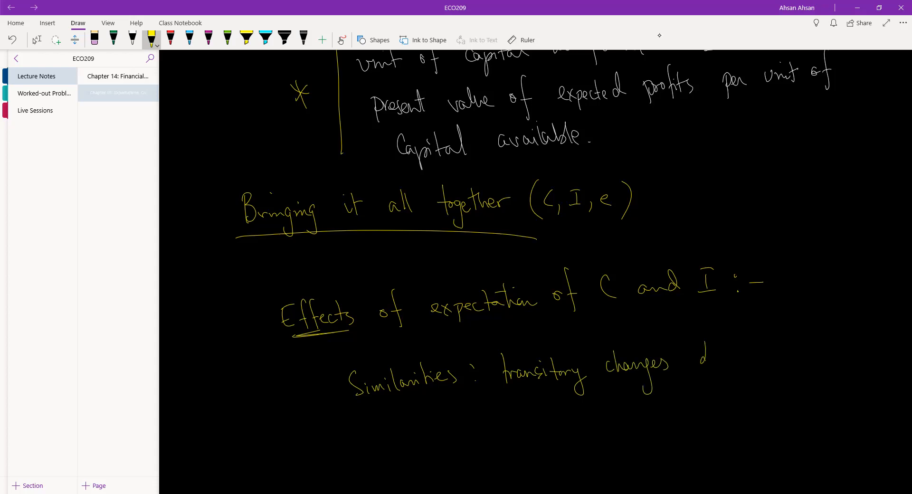
{"action": "left_click_drag", "start_coordinate": [687, 358], "coordinate": [774, 358]}
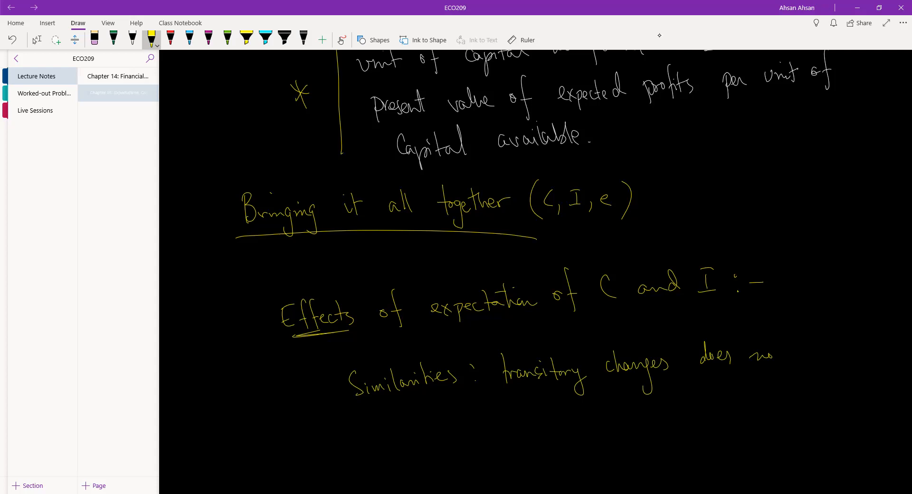
{"action": "left_click_drag", "start_coordinate": [774, 349], "coordinate": [779, 364]}
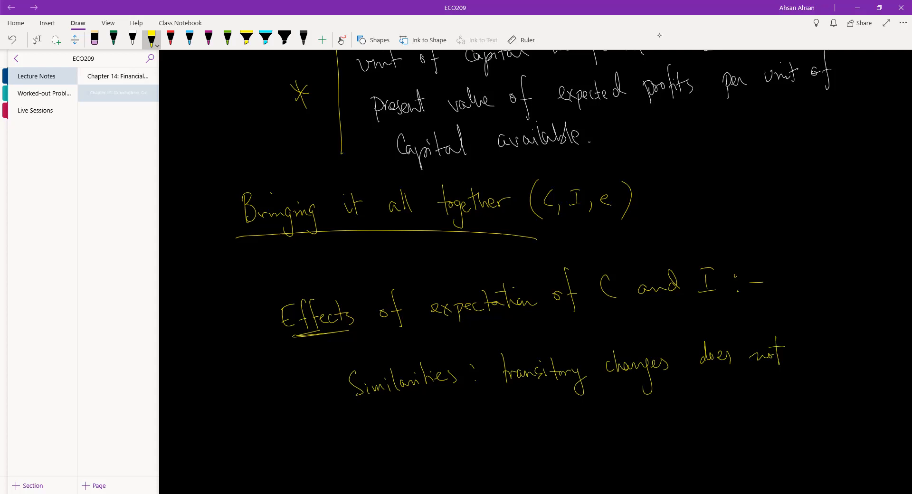
Finish the sentence on the next line with 'change C or I too much'.
{"action": "left_click_drag", "start_coordinate": [509, 419], "coordinate": [524, 408]}
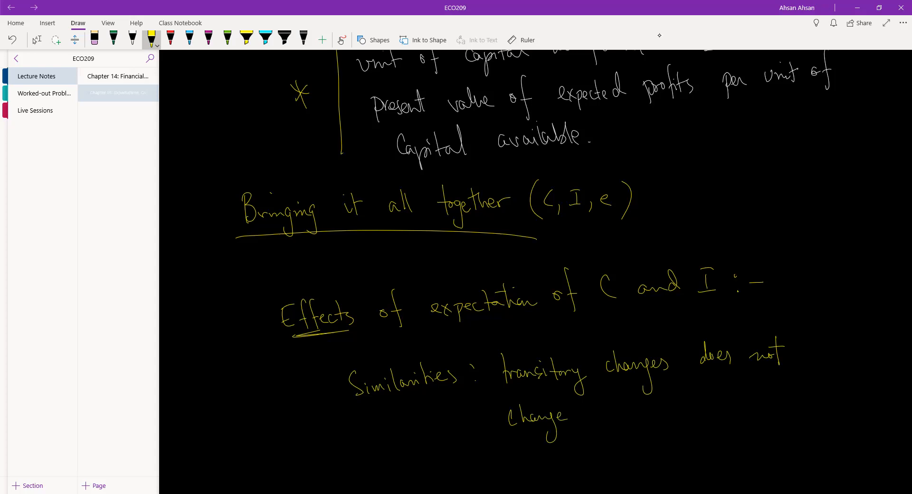
{"action": "left_click_drag", "start_coordinate": [594, 416], "coordinate": [678, 402]}
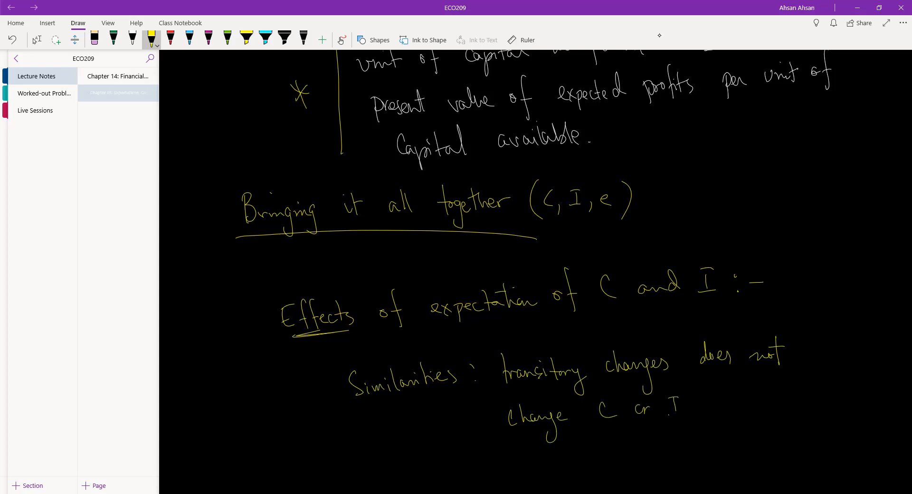
{"action": "left_click_drag", "start_coordinate": [669, 402], "coordinate": [762, 403]}
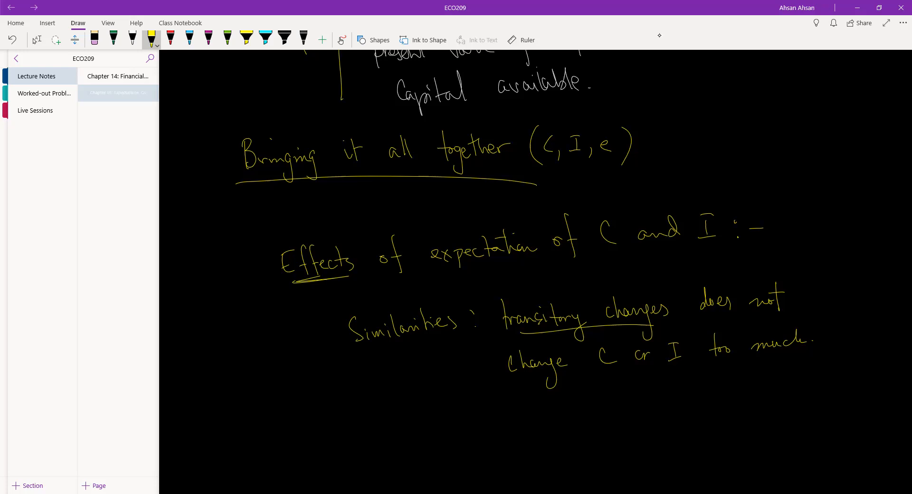
Draw a circled asterisk before the Similarities point.
{"action": "left_click_drag", "start_coordinate": [318, 346], "coordinate": [332, 323]}
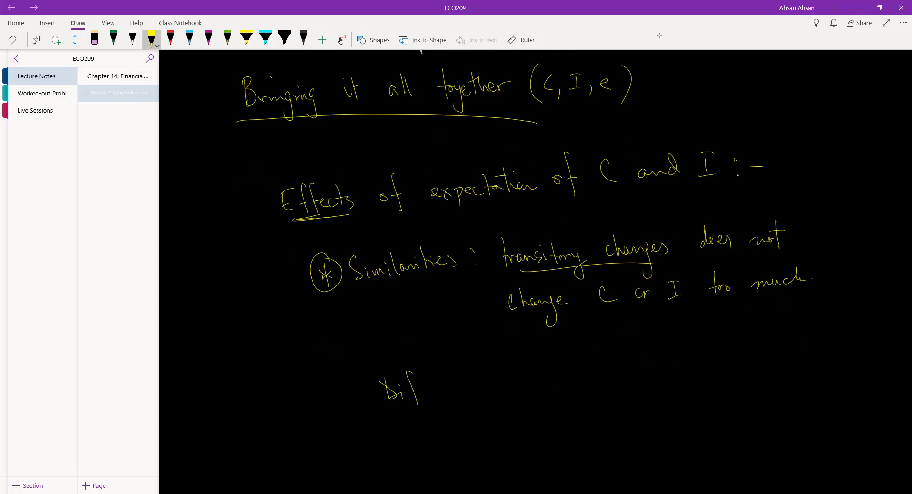
Finish 'Differences:', numbering the similarity point and circling the Differences marker.
{"action": "left_click_drag", "start_coordinate": [414, 389], "coordinate": [477, 390]}
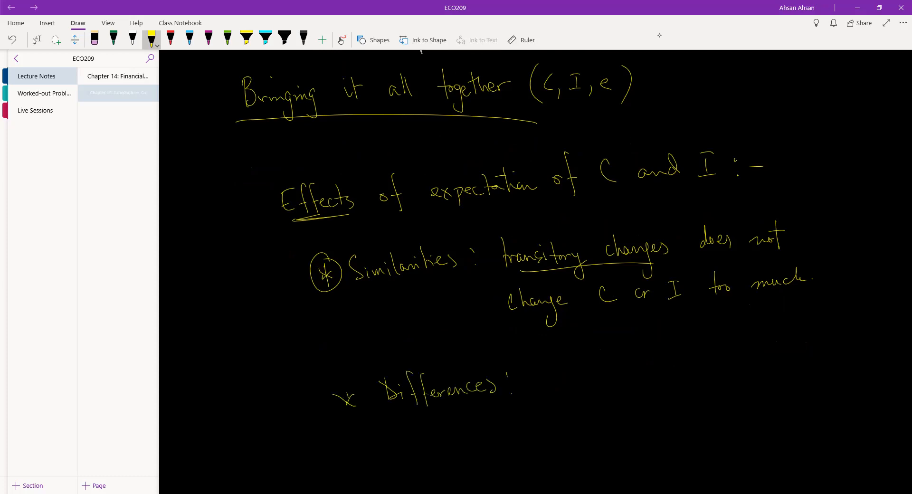
{"action": "left_click_drag", "start_coordinate": [331, 379], "coordinate": [364, 414]}
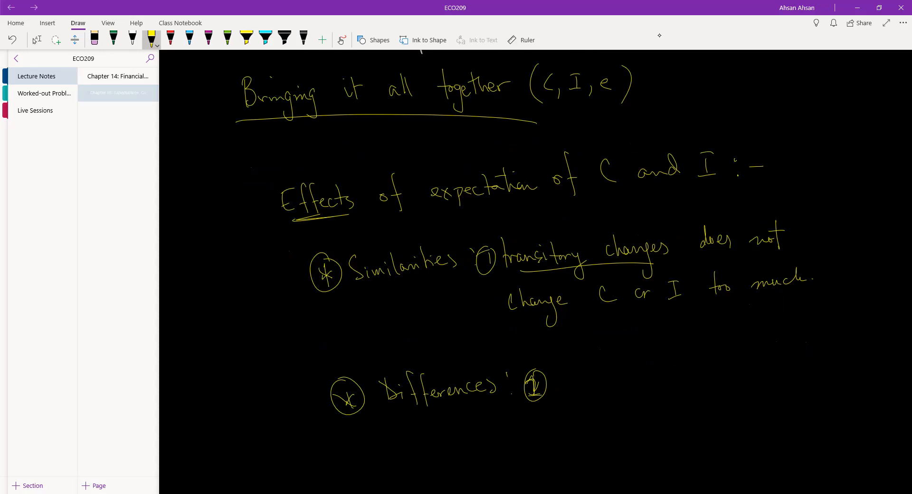
{"action": "left_click_drag", "start_coordinate": [529, 373], "coordinate": [541, 402]}
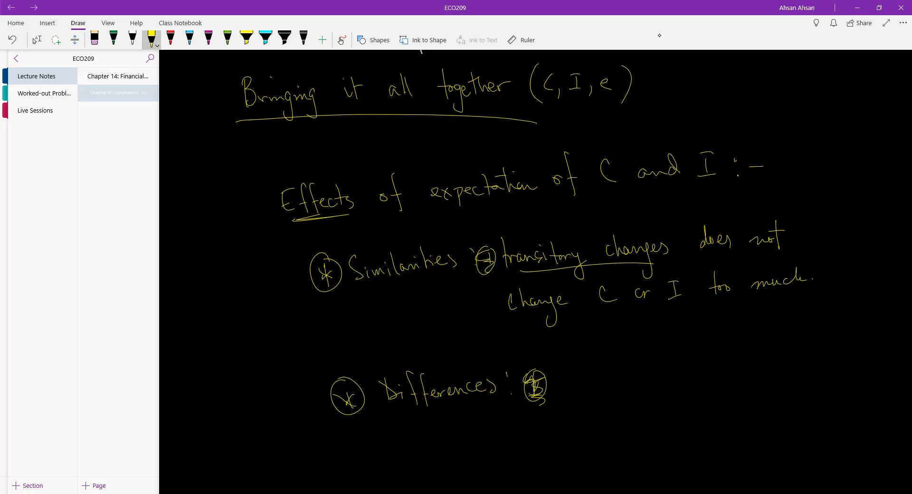
Handwrite 'consumption changes inelastically with income.' under Differences.
{"action": "left_click_drag", "start_coordinate": [562, 381], "coordinate": [597, 381]}
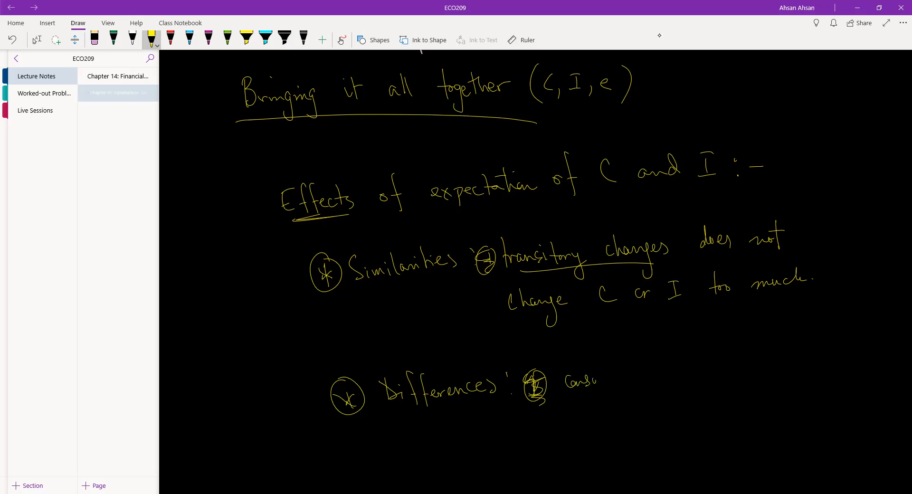
{"action": "left_click_drag", "start_coordinate": [600, 375], "coordinate": [649, 378]}
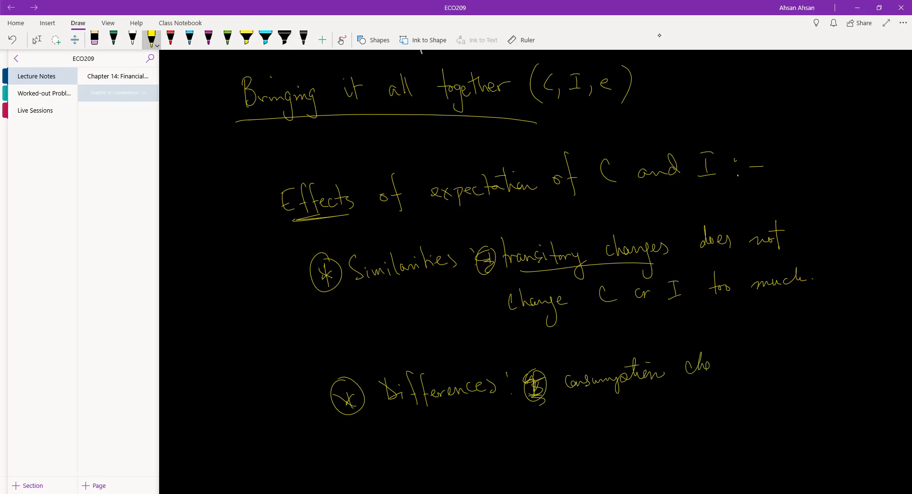
{"action": "left_click_drag", "start_coordinate": [669, 367], "coordinate": [773, 364]}
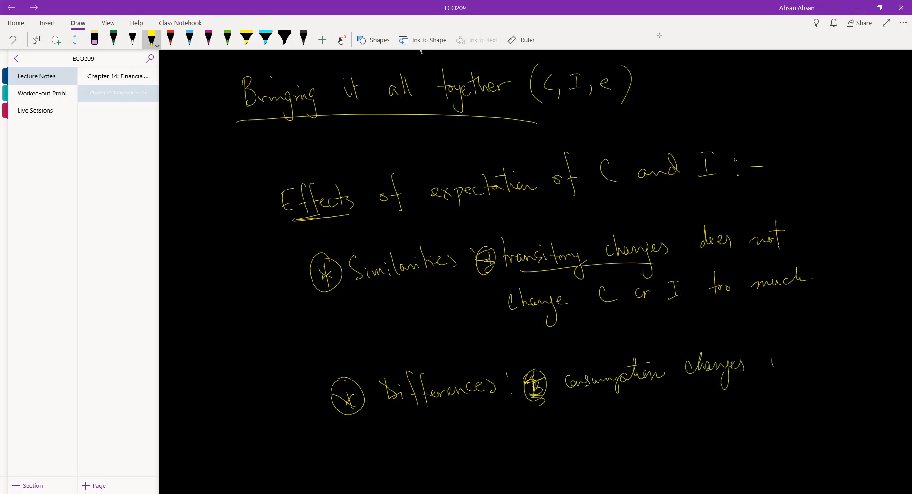
{"action": "left_click_drag", "start_coordinate": [771, 358], "coordinate": [815, 359]}
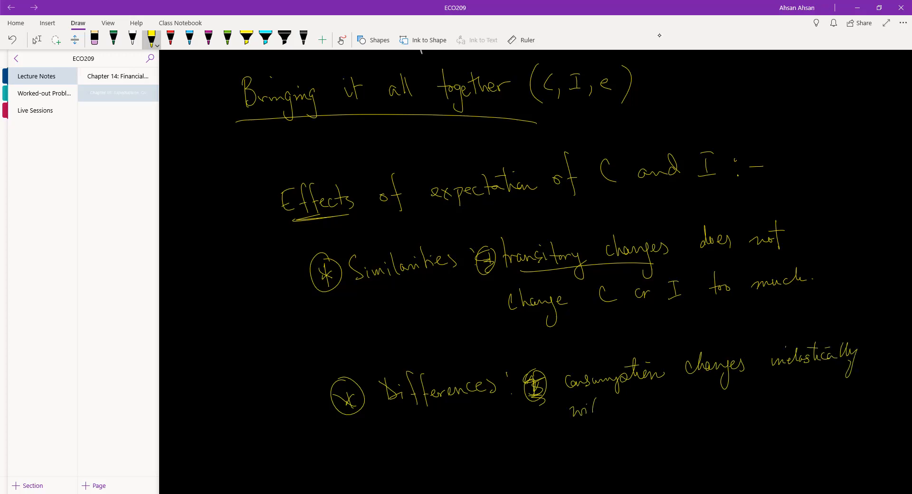
{"action": "left_click_drag", "start_coordinate": [573, 404], "coordinate": [675, 405]}
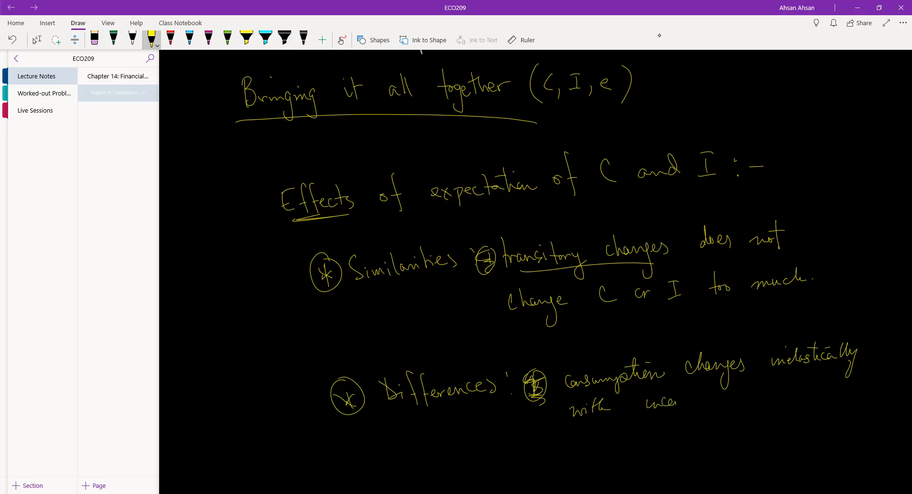
{"action": "left_click_drag", "start_coordinate": [652, 402], "coordinate": [705, 405]}
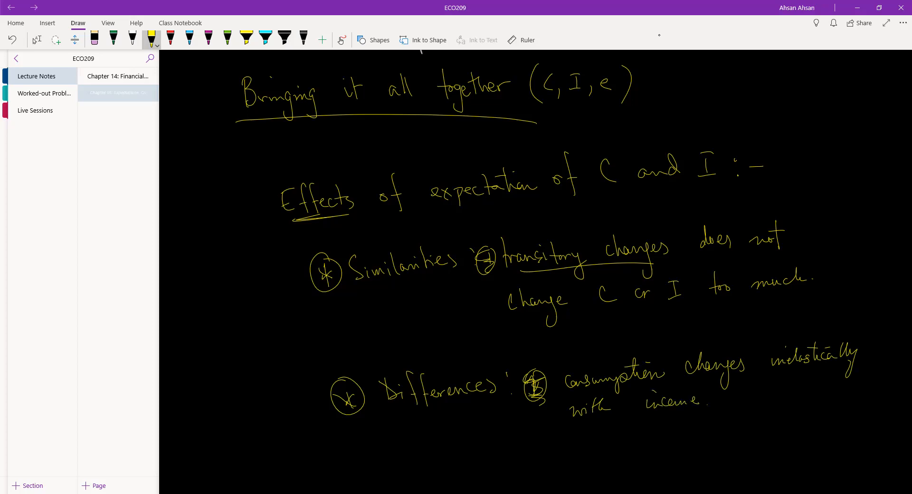
{"action": "scroll", "scroll_direction": "down", "scroll_amount": 3}
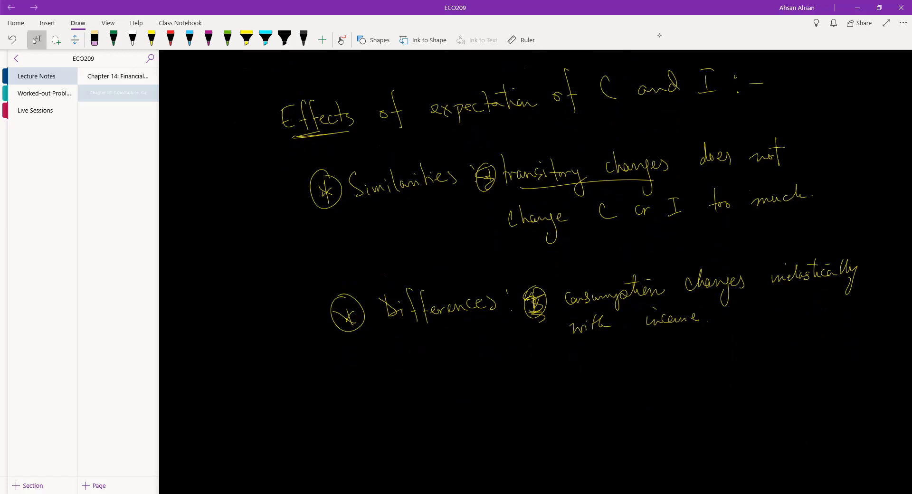
Handwrite 'investment may change elastically with sales' and extend the underline beneath 'transitory changes'.
{"action": "left_click", "coordinate": [151, 40]}
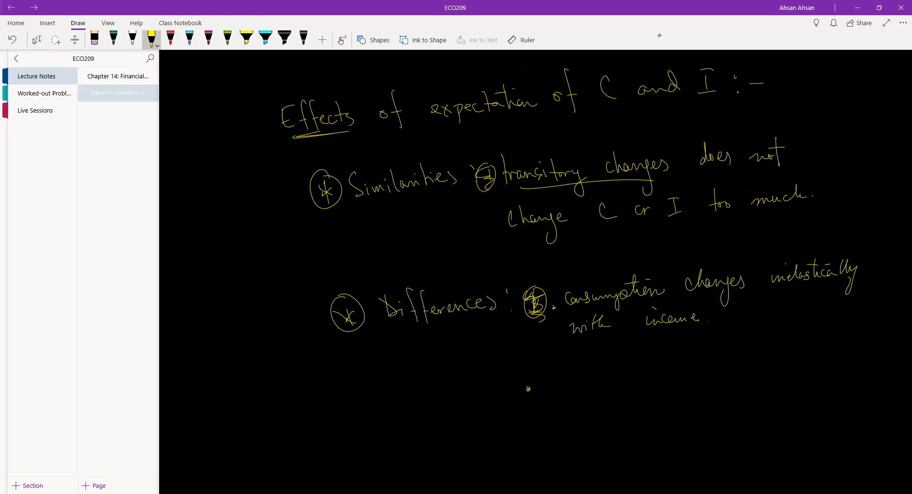
{"action": "left_click_drag", "start_coordinate": [559, 387], "coordinate": [600, 384]}
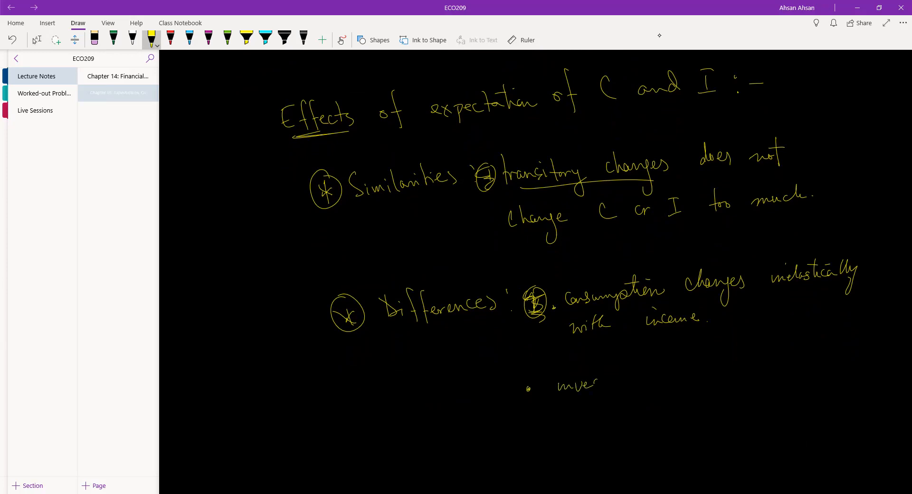
{"action": "left_click_drag", "start_coordinate": [597, 384], "coordinate": [647, 381]}
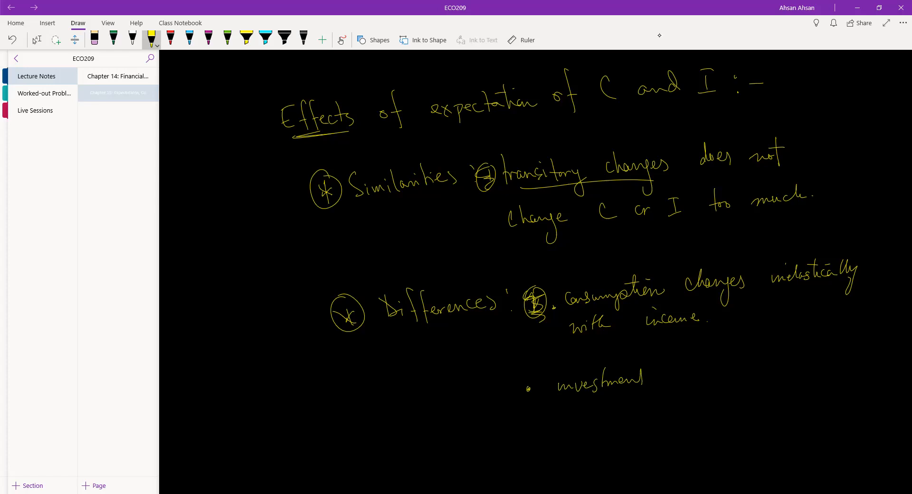
{"action": "left_click_drag", "start_coordinate": [657, 375], "coordinate": [699, 378]}
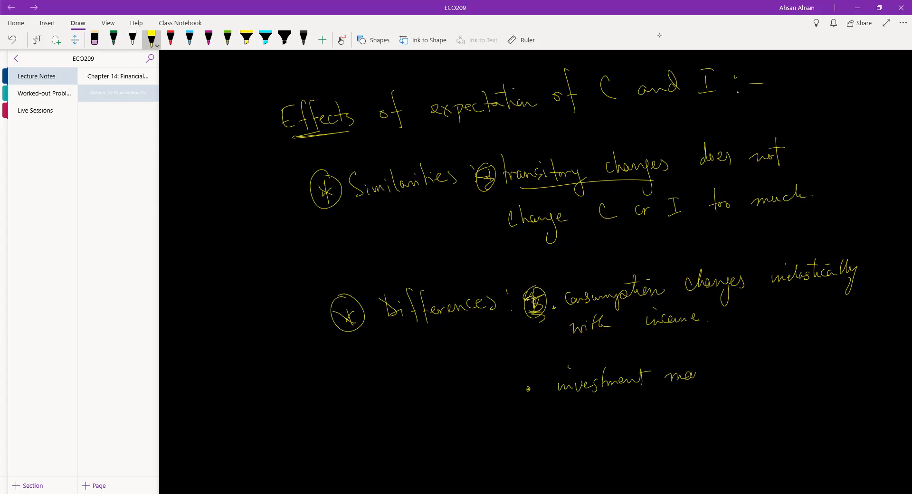
{"action": "left_click_drag", "start_coordinate": [678, 378], "coordinate": [757, 370]}
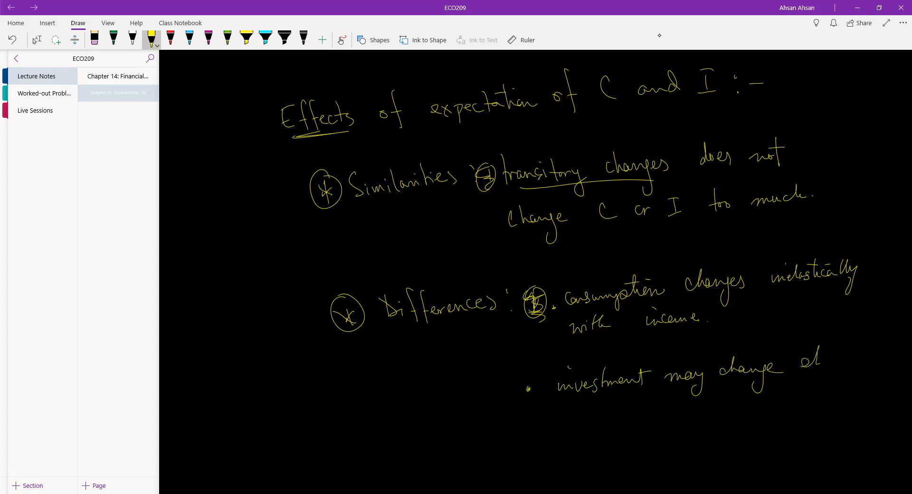
{"action": "left_click_drag", "start_coordinate": [800, 359], "coordinate": [864, 364]}
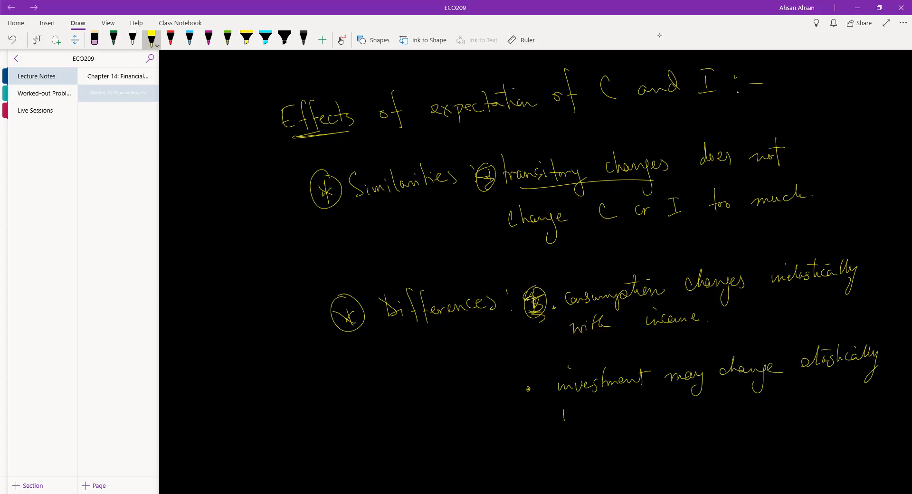
{"action": "left_click_drag", "start_coordinate": [563, 415], "coordinate": [610, 414]}
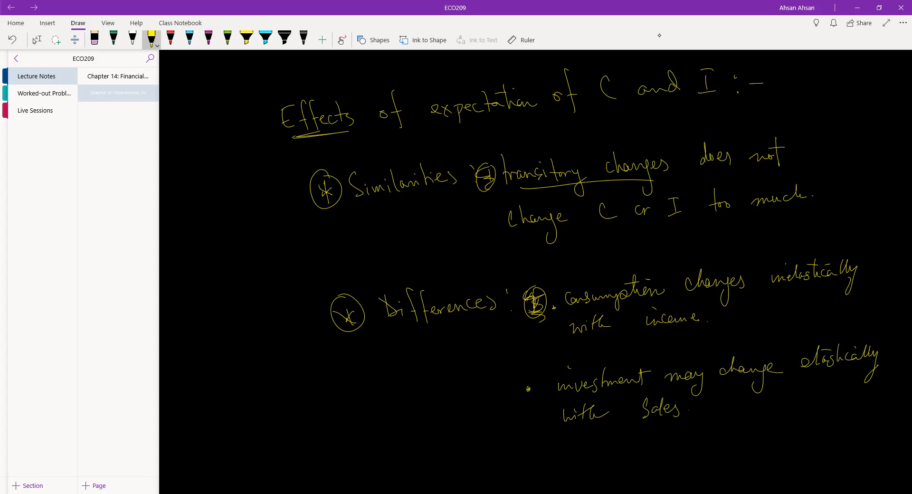
{"action": "left_click_drag", "start_coordinate": [510, 192], "coordinate": [667, 183]}
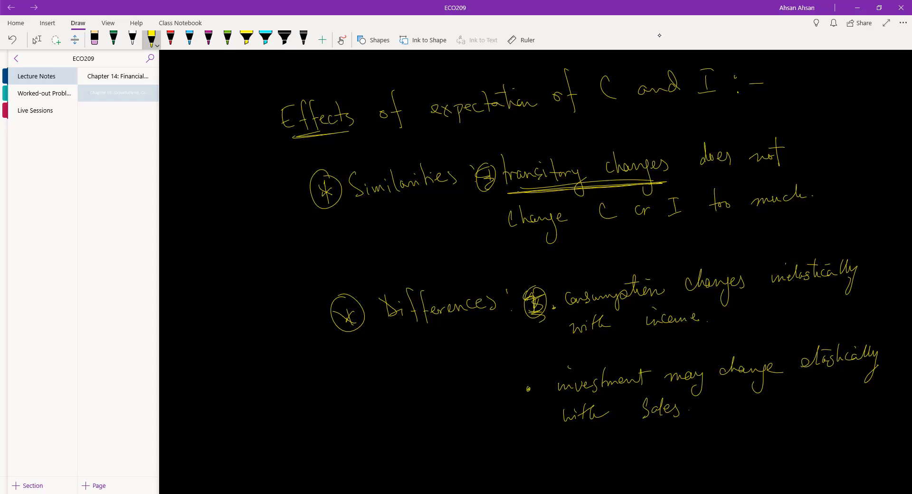
Underline 'inelastically' and 'elastically' in the Differences bullets.
{"action": "left_click_drag", "start_coordinate": [787, 289], "coordinate": [833, 286]}
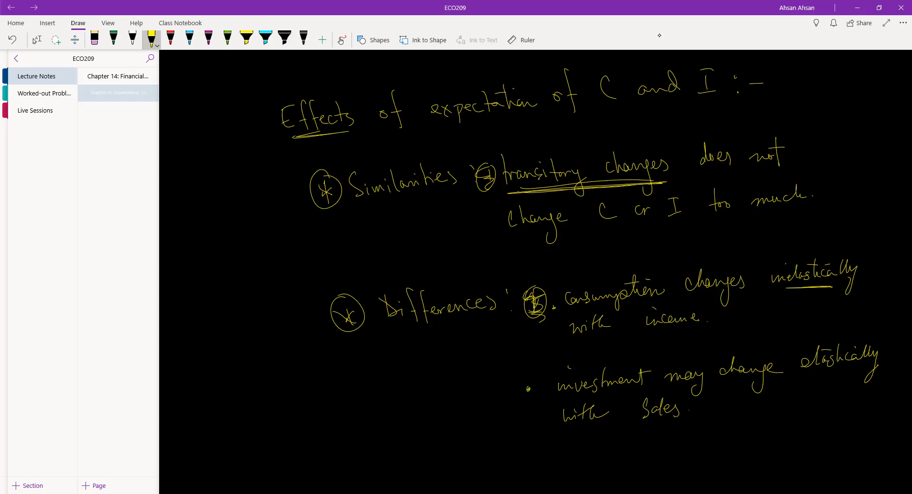
{"action": "left_click_drag", "start_coordinate": [817, 376], "coordinate": [856, 371]}
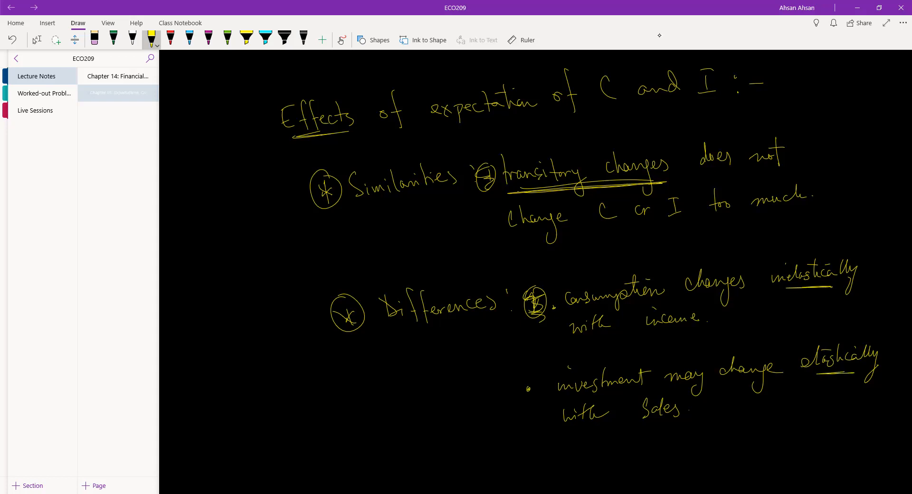
{"action": "scroll", "scroll_direction": "down", "scroll_amount": 3}
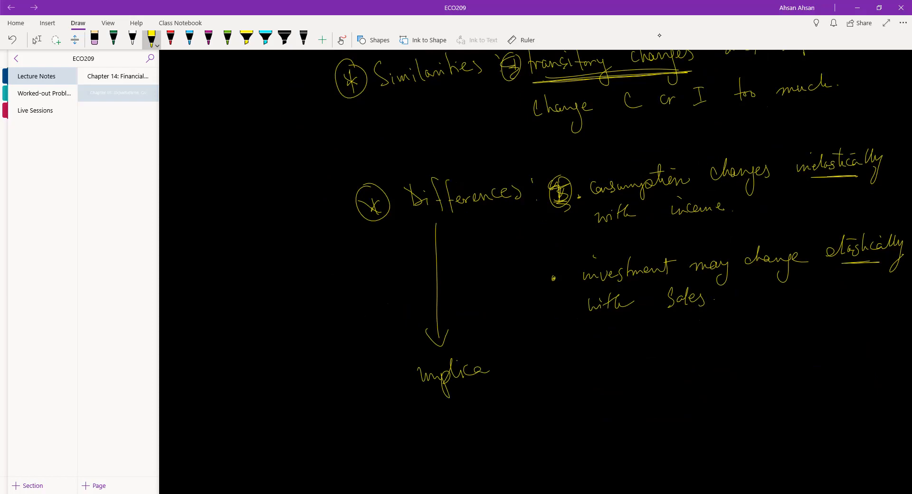
Write 'implications?' below the arrow from Differences and draw a circled star for a new point.
{"action": "left_click_drag", "start_coordinate": [492, 359], "coordinate": [553, 378]}
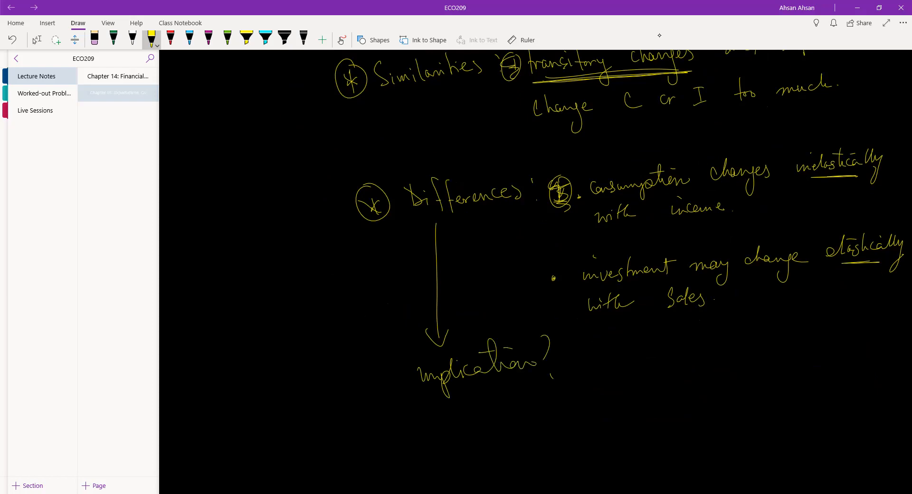
{"action": "scroll", "scroll_direction": "down", "scroll_amount": 3}
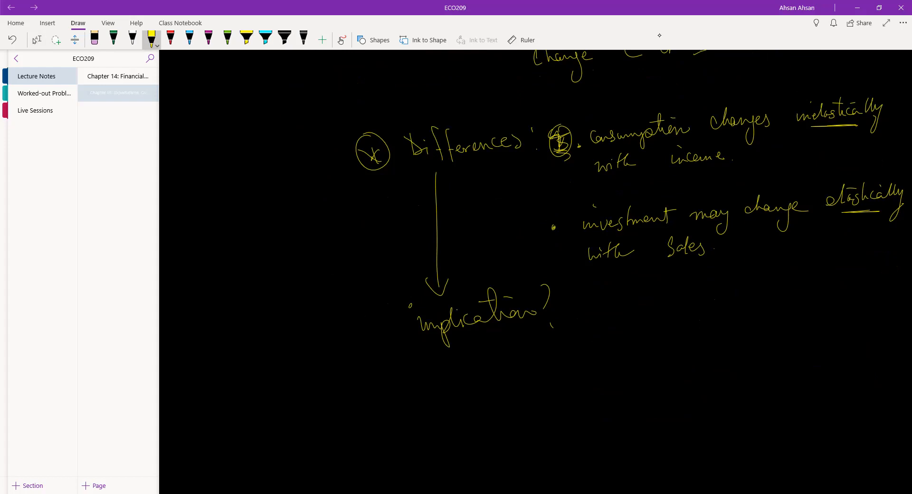
{"action": "left_click_drag", "start_coordinate": [327, 375], "coordinate": [343, 389]}
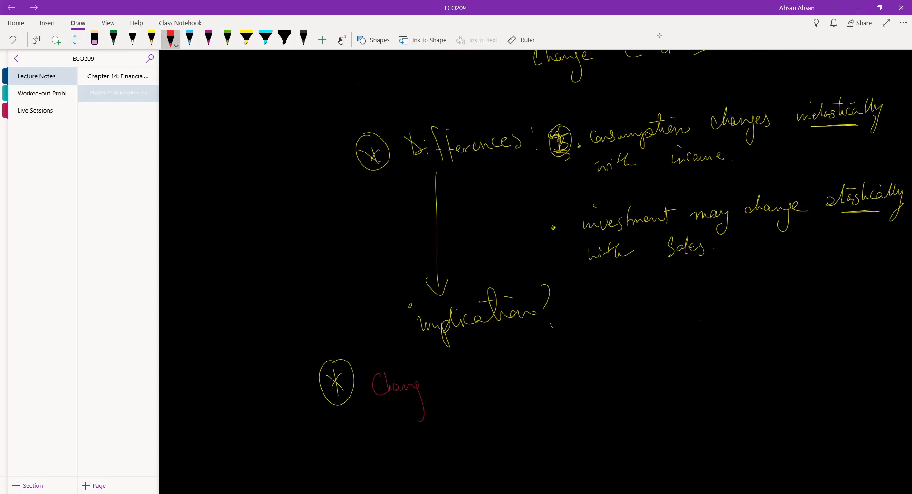
Write in red 'Changes in investment are more volatile than', underlining volatile.
{"action": "left_click_drag", "start_coordinate": [408, 386], "coordinate": [488, 384]}
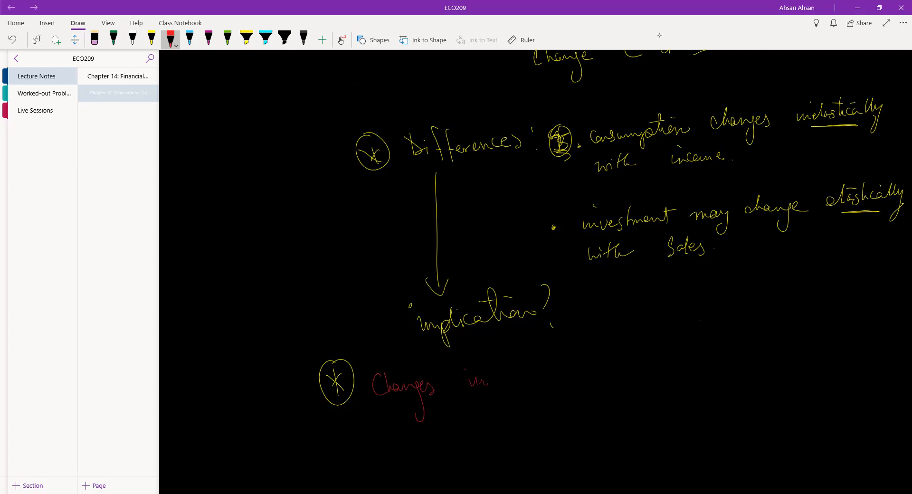
{"action": "left_click_drag", "start_coordinate": [521, 378], "coordinate": [570, 373]}
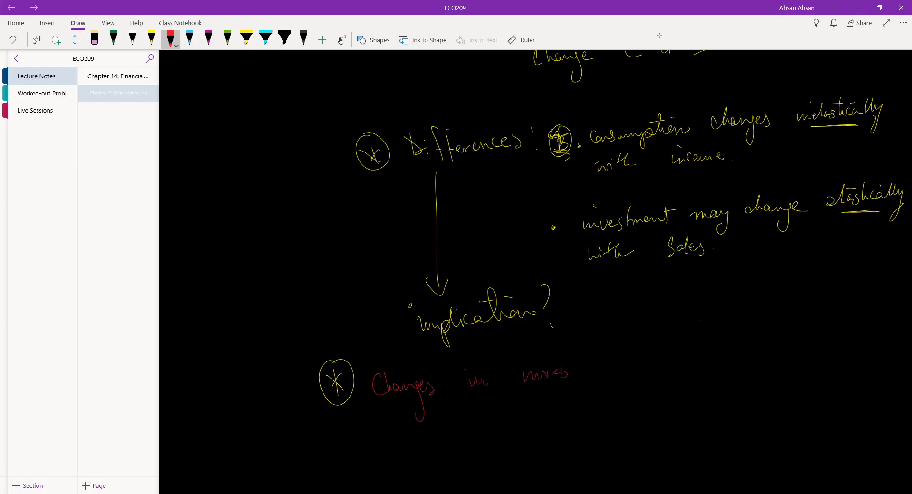
{"action": "left_click_drag", "start_coordinate": [571, 369], "coordinate": [614, 367]}
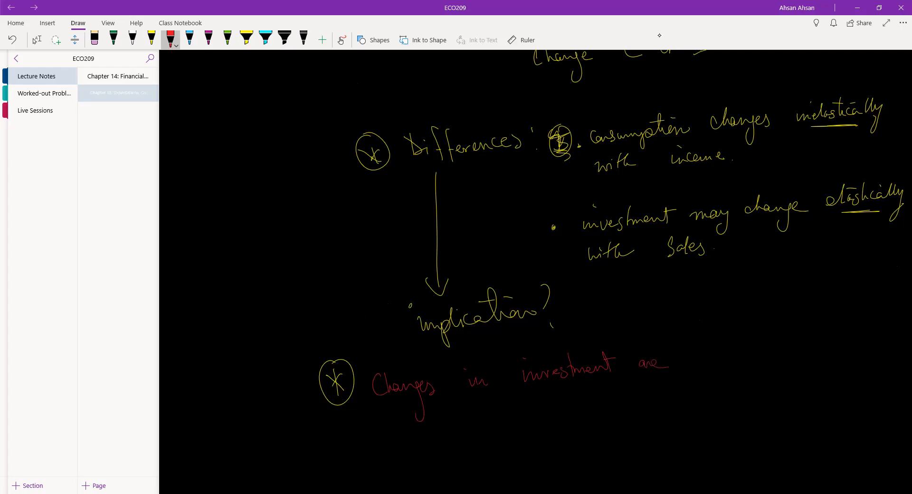
{"action": "left_click_drag", "start_coordinate": [693, 356], "coordinate": [745, 361]}
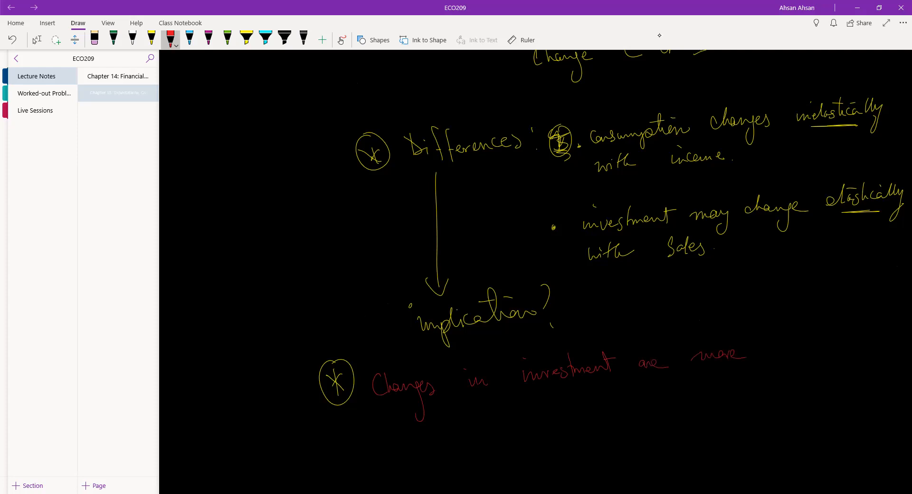
{"action": "left_click_drag", "start_coordinate": [762, 349], "coordinate": [820, 346]}
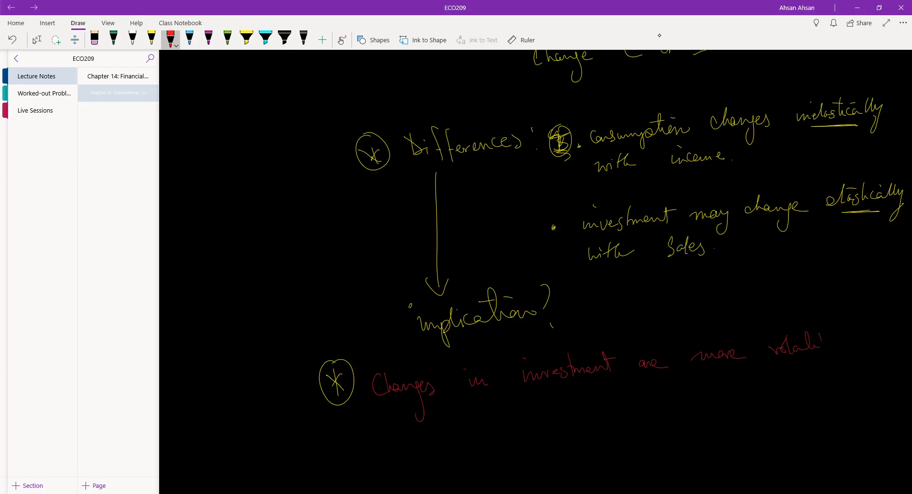
{"action": "left_click_drag", "start_coordinate": [756, 349], "coordinate": [838, 364]}
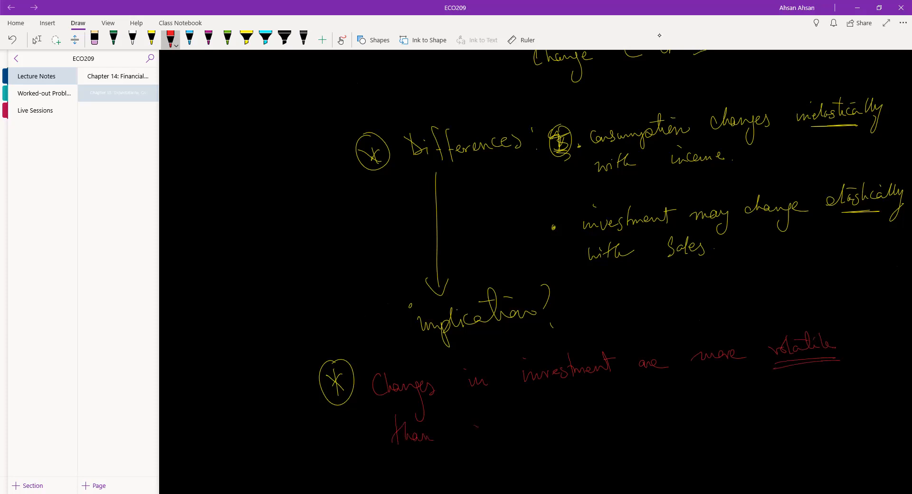
Finish the note with 'changes in consumption' and add a tick.
{"action": "left_click_drag", "start_coordinate": [472, 431], "coordinate": [530, 433]}
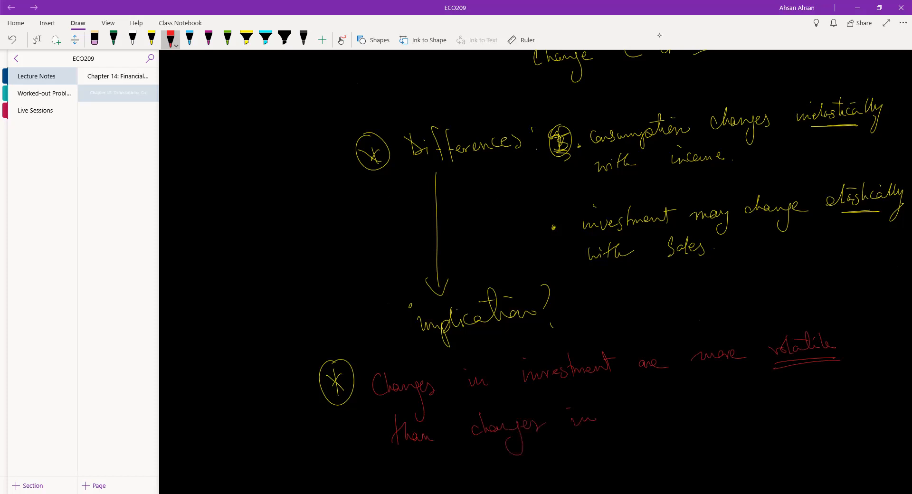
{"action": "type", "text": "Co"}
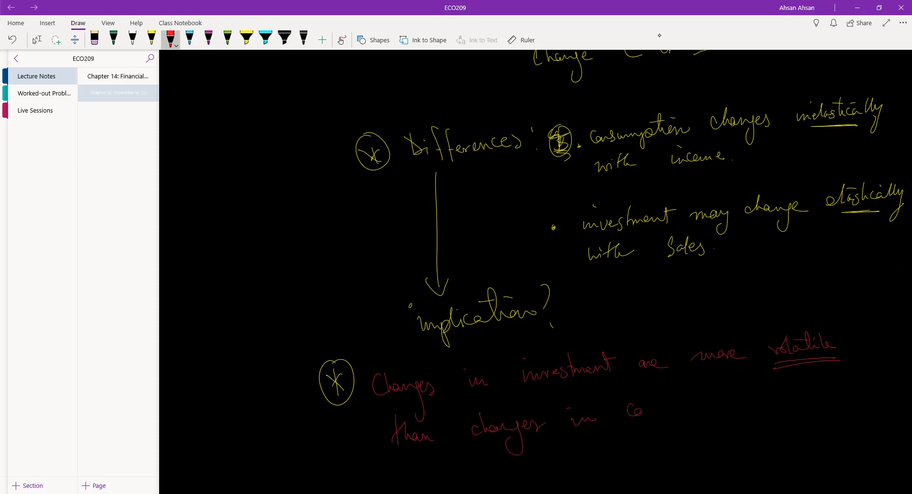
{"action": "left_click_drag", "start_coordinate": [637, 407], "coordinate": [690, 410]}
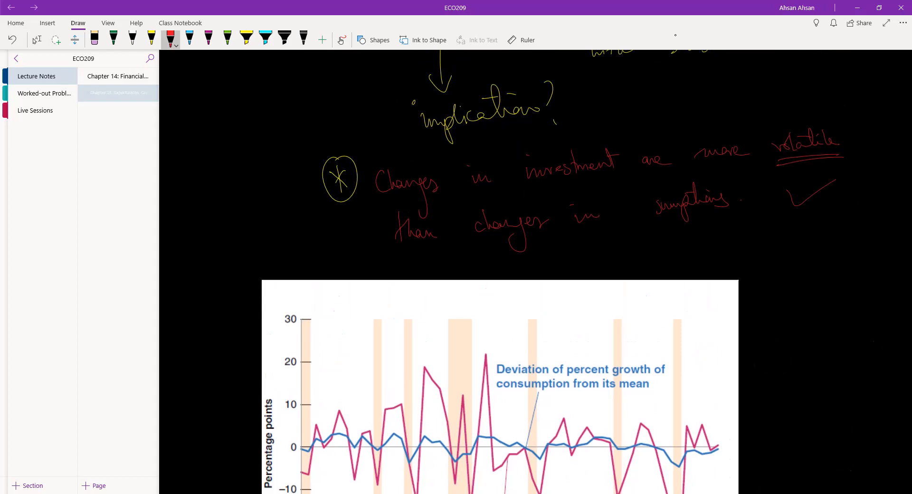
Switch from drawing to the Select tool and scroll the volatility graph into view.
{"action": "left_click", "coordinate": [36, 40]}
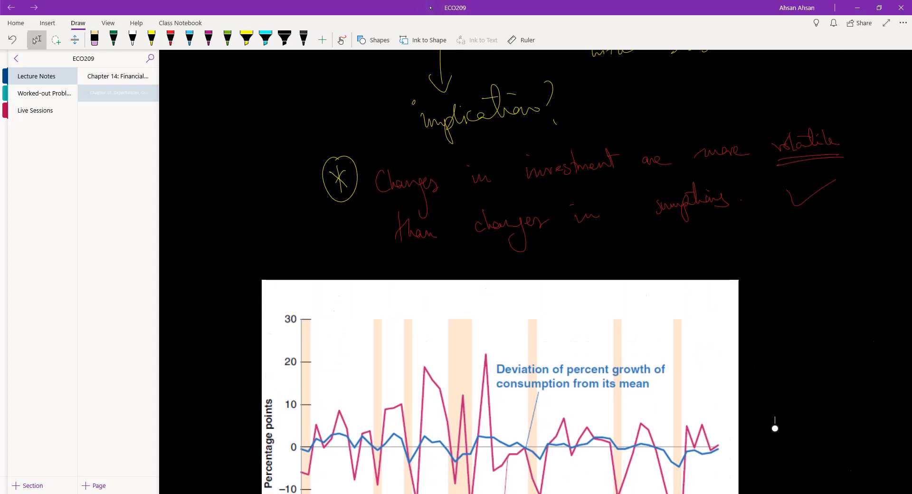
{"action": "scroll", "scroll_direction": "down", "scroll_amount": 3}
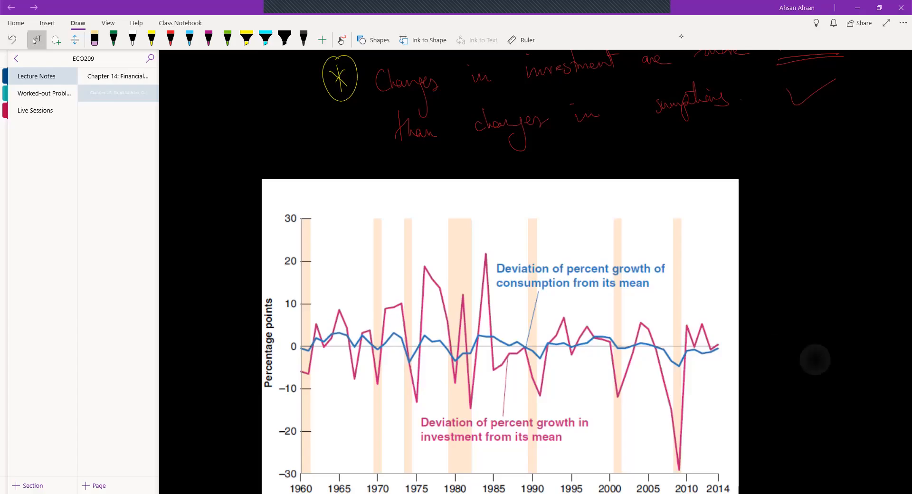
{"action": "scroll", "scroll_direction": "down", "scroll_amount": 3}
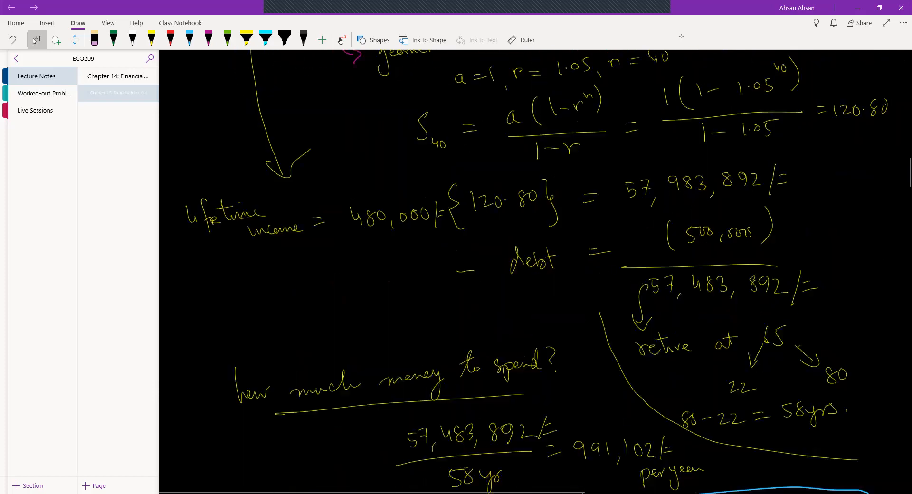
Pick the red pen and circle the c1 coefficient in the consumption equation.
{"action": "left_click", "coordinate": [118, 92]}
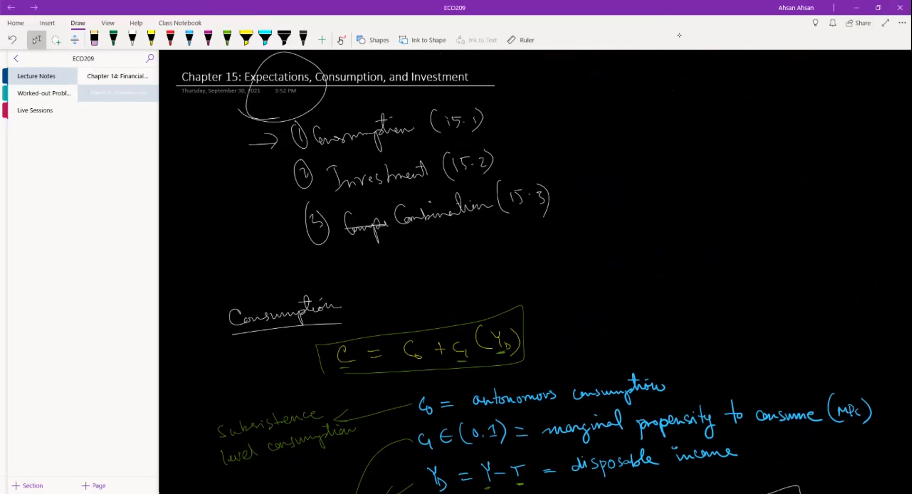
{"action": "scroll", "scroll_direction": "down", "scroll_amount": 3}
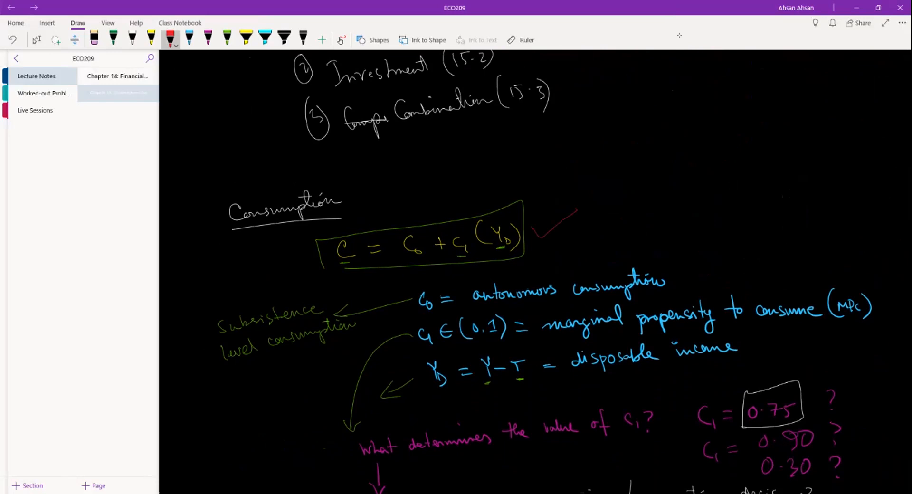
{"action": "scroll", "scroll_direction": "down", "scroll_amount": 3}
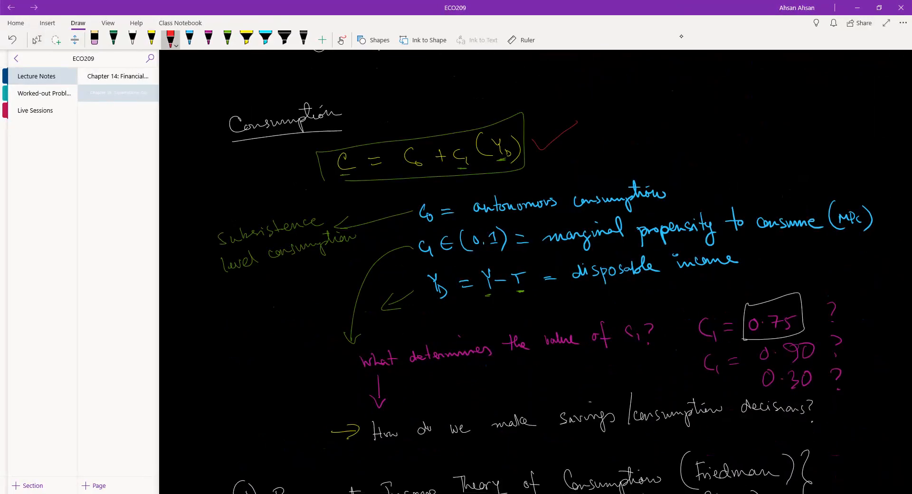
{"action": "left_click_drag", "start_coordinate": [445, 149], "coordinate": [475, 169]}
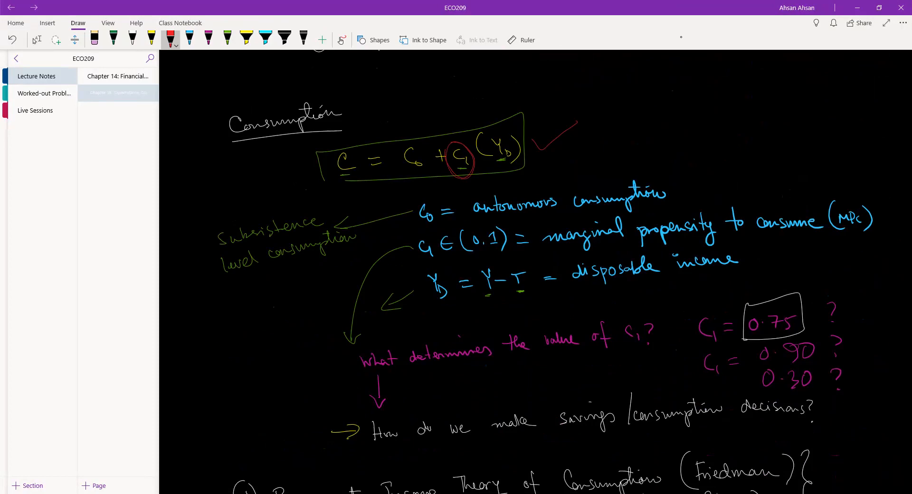
Scroll down past the lifetime income and Issues sections to the Implications list.
{"action": "scroll", "scroll_direction": "down", "scroll_amount": 3}
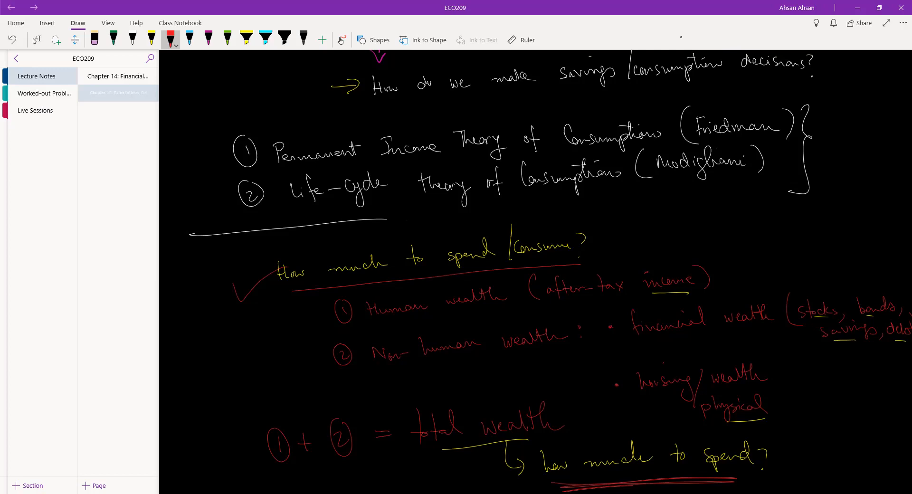
{"action": "scroll", "scroll_direction": "down", "scroll_amount": 3}
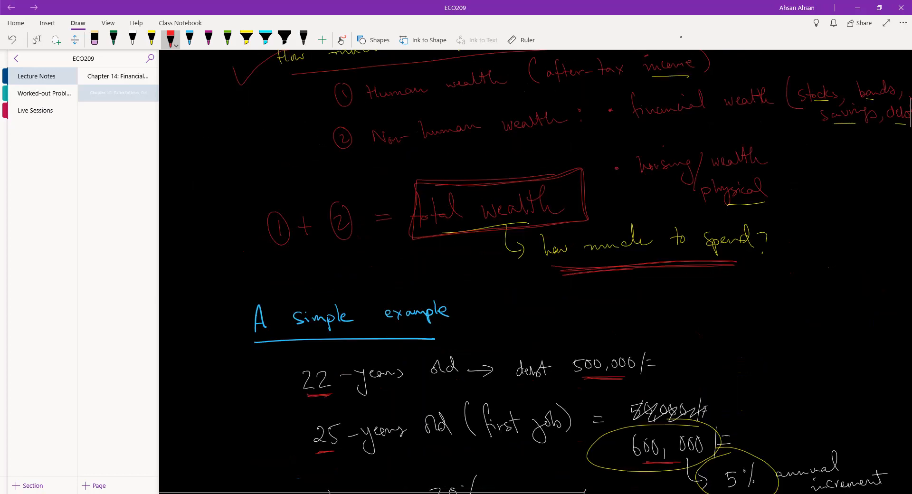
{"action": "scroll", "scroll_direction": "down", "scroll_amount": 3}
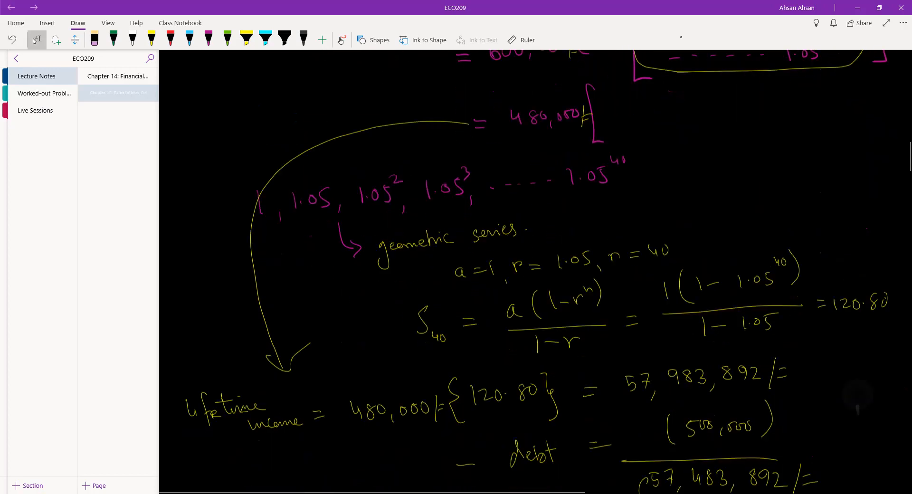
{"action": "scroll", "scroll_direction": "down", "scroll_amount": 3}
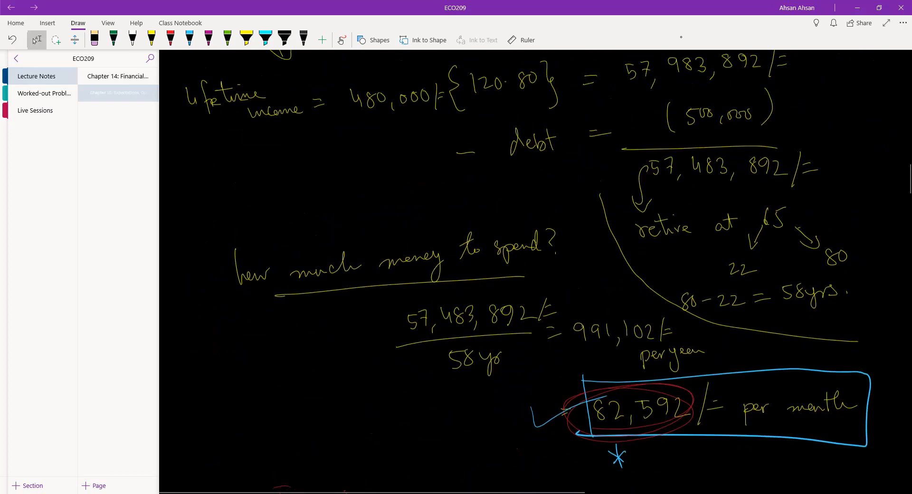
{"action": "scroll", "scroll_direction": "down", "scroll_amount": 3}
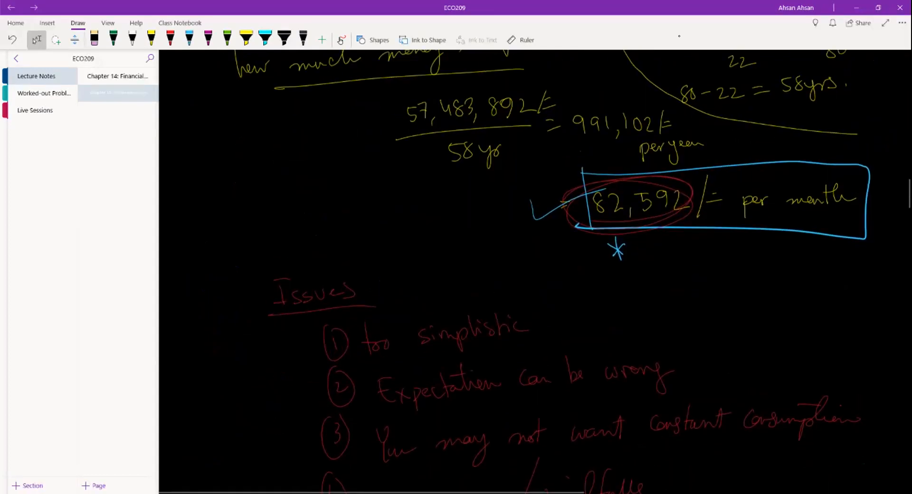
{"action": "scroll", "scroll_direction": "down", "scroll_amount": 3}
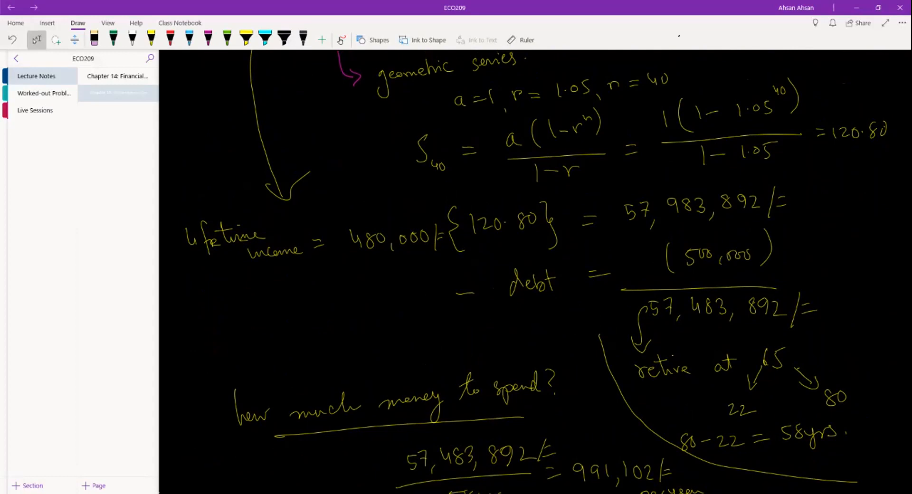
{"action": "scroll", "scroll_direction": "down", "scroll_amount": 3}
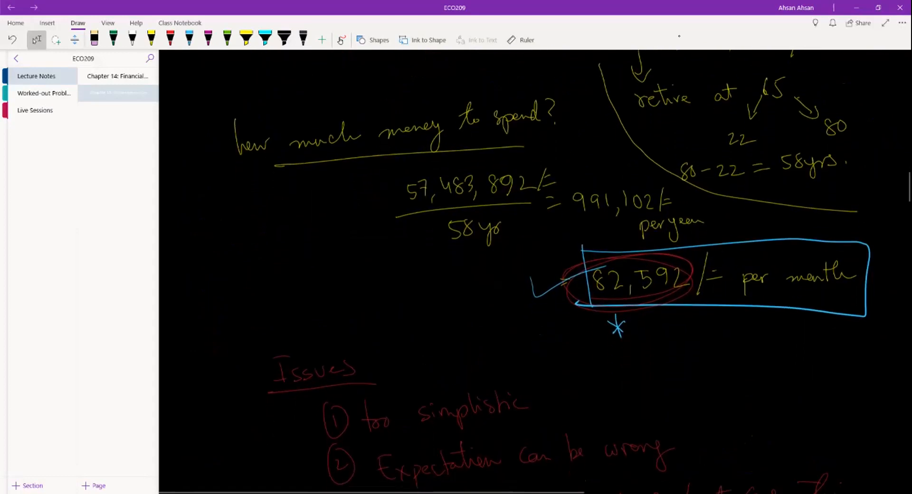
{"action": "scroll", "scroll_direction": "down", "scroll_amount": 3}
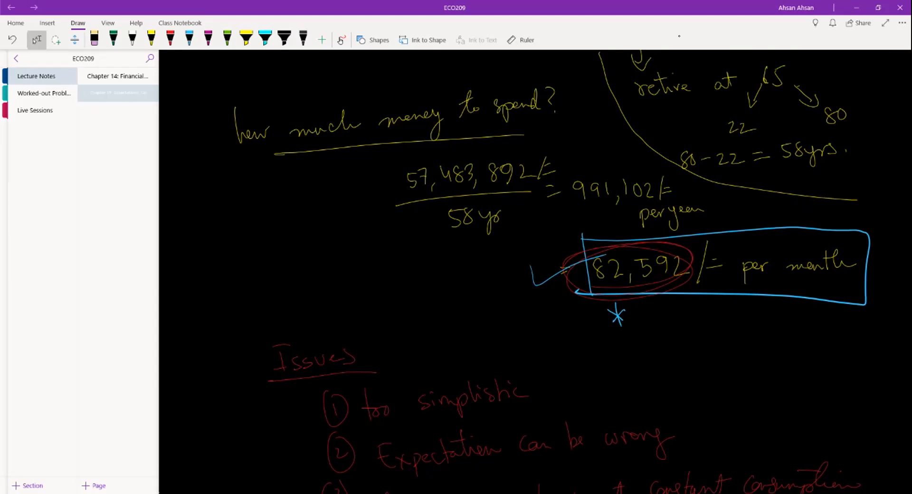
{"action": "scroll", "scroll_direction": "down", "scroll_amount": 3}
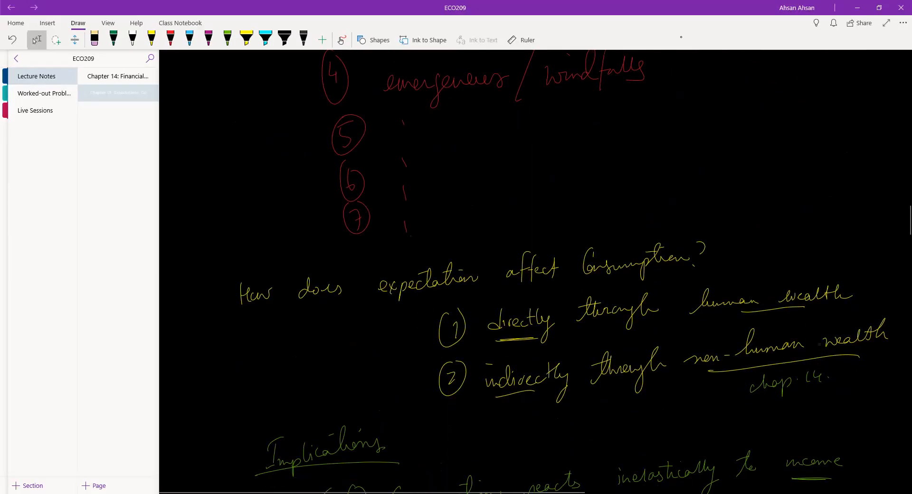
{"action": "scroll", "scroll_direction": "down", "scroll_amount": 3}
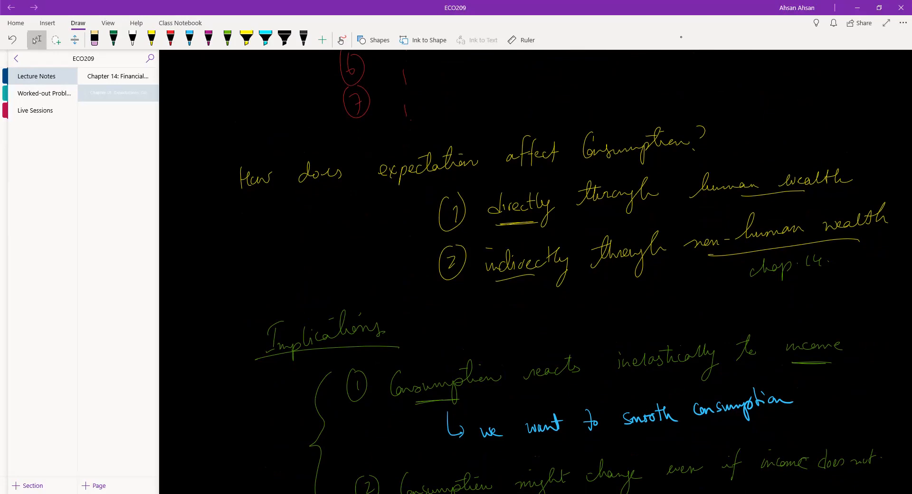
{"action": "scroll", "scroll_direction": "down", "scroll_amount": 3}
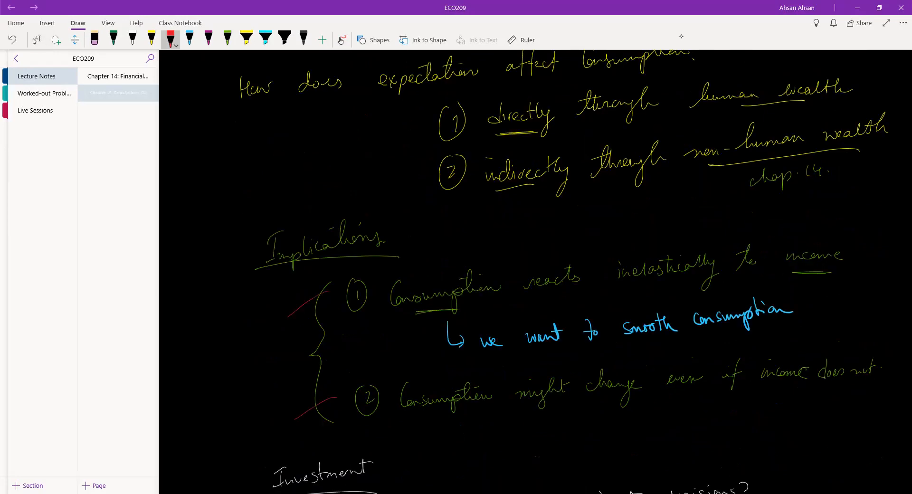
Mark the boxed investment function in red and underline PV(π^e_t) > I_t.
{"action": "scroll", "scroll_direction": "down", "scroll_amount": 3}
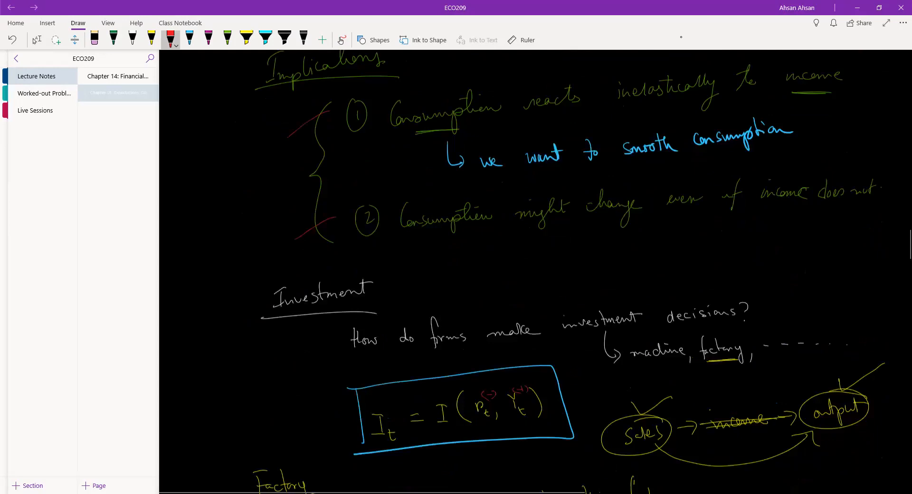
{"action": "scroll", "scroll_direction": "down", "scroll_amount": 3}
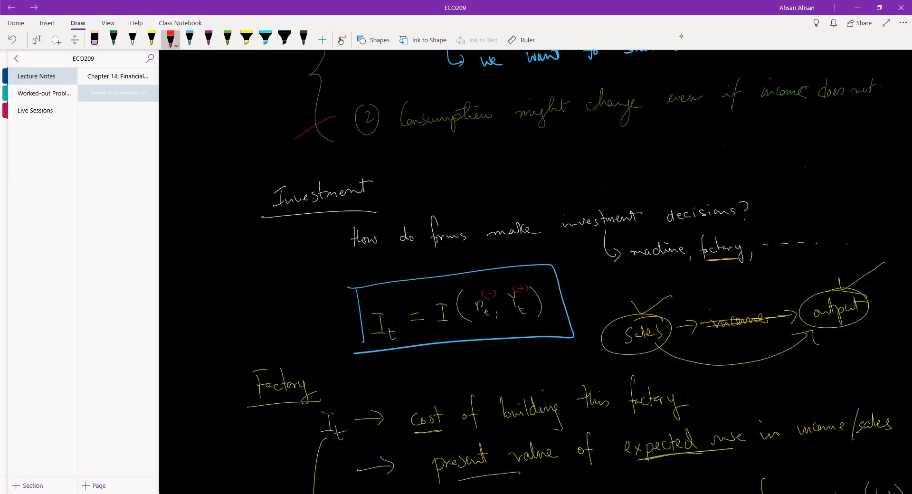
{"action": "left_click_drag", "start_coordinate": [317, 338], "coordinate": [361, 306]}
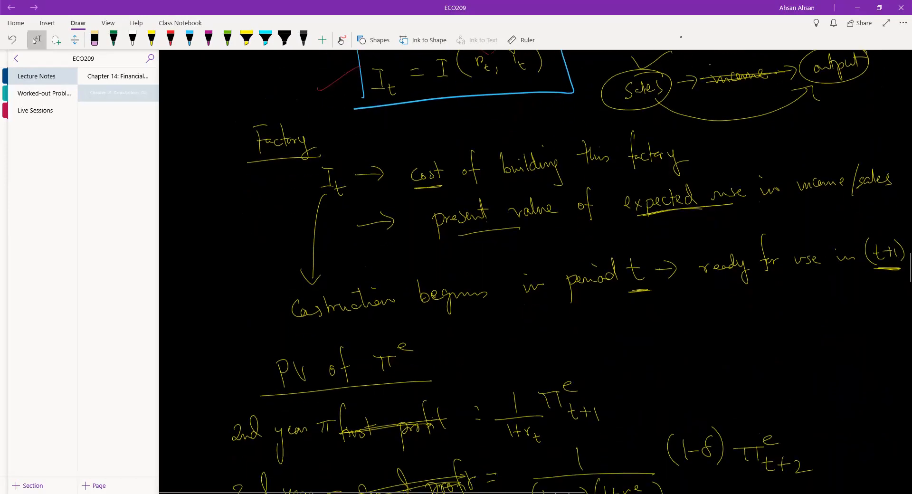
{"action": "scroll", "scroll_direction": "down", "scroll_amount": 3}
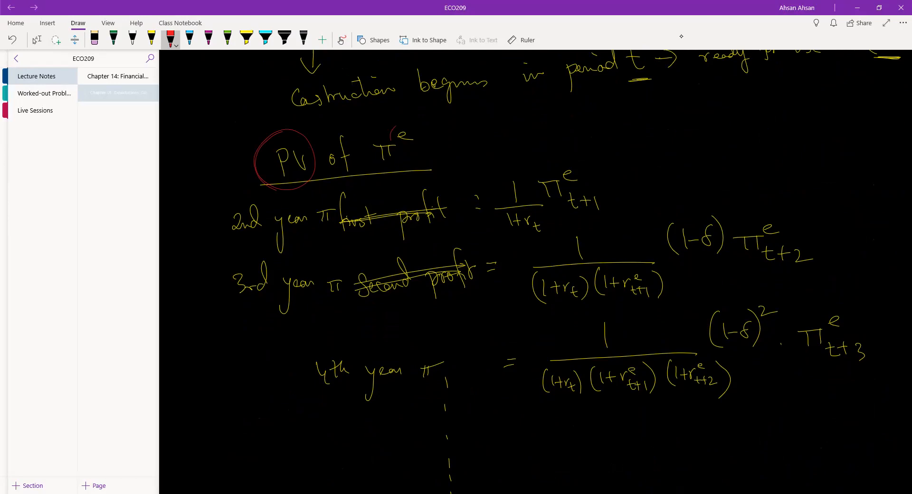
{"action": "scroll", "scroll_direction": "down", "scroll_amount": 3}
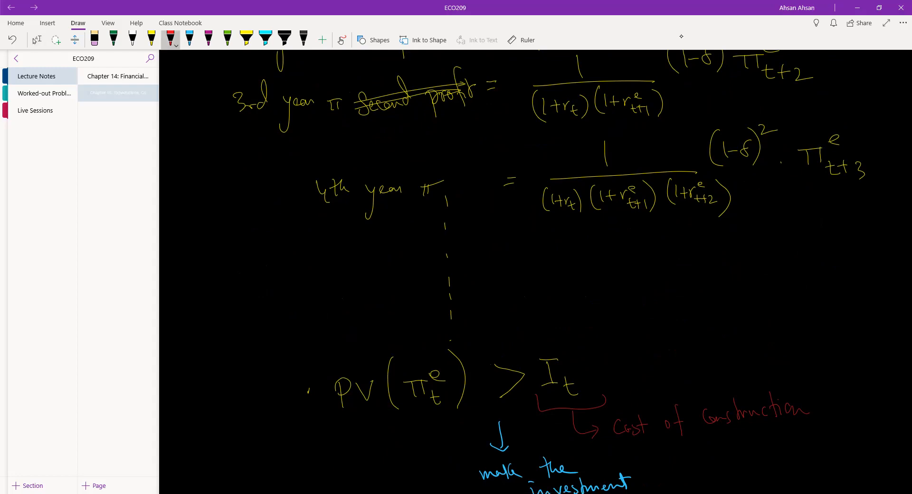
{"action": "left_click_drag", "start_coordinate": [328, 433], "coordinate": [451, 428]}
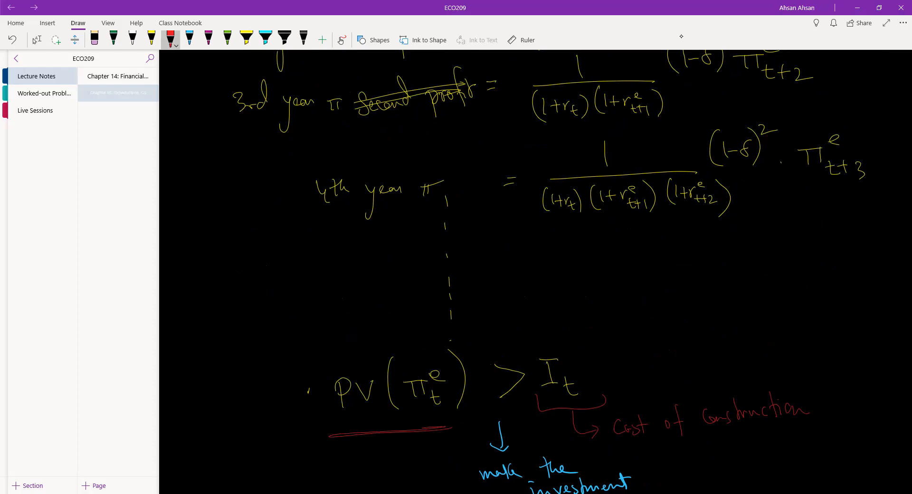
Point a red arrow at the PV(π^e_t) definition further down the notes.
{"action": "scroll", "scroll_direction": "down", "scroll_amount": 3}
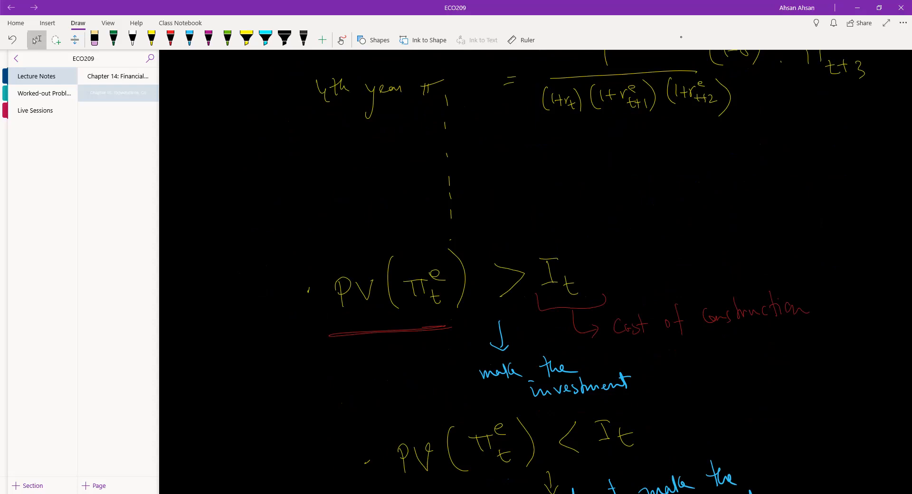
{"action": "scroll", "scroll_direction": "down", "scroll_amount": 3}
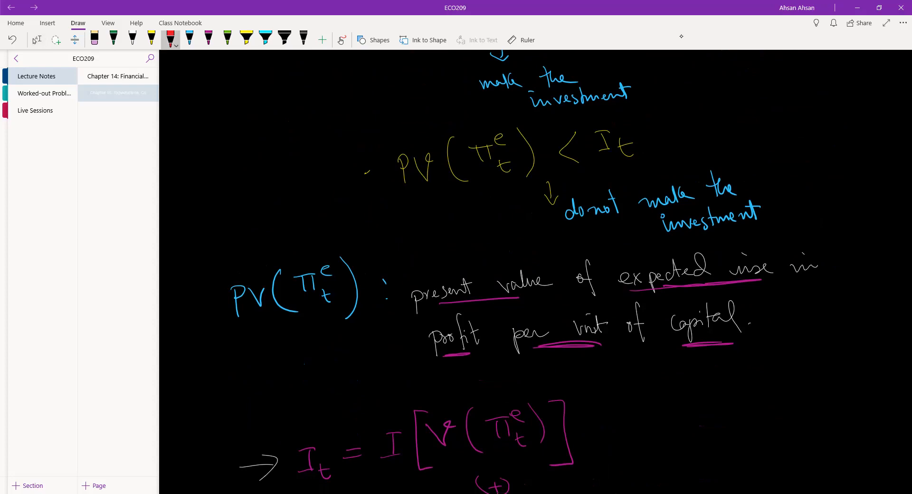
{"action": "left_click_drag", "start_coordinate": [184, 323], "coordinate": [218, 315]}
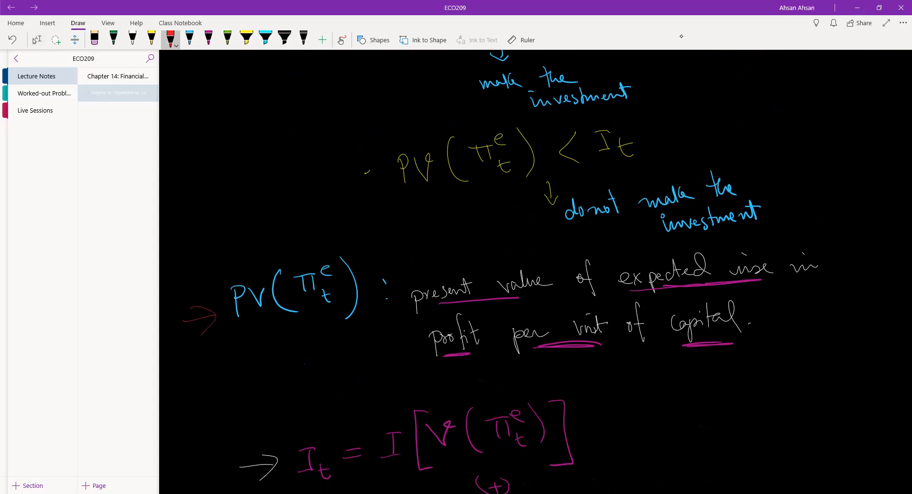
Add a red arrow beside the I_t = I[V(π^e_t)] equation and continue down to the boxed function.
{"action": "scroll", "scroll_direction": "down", "scroll_amount": 3}
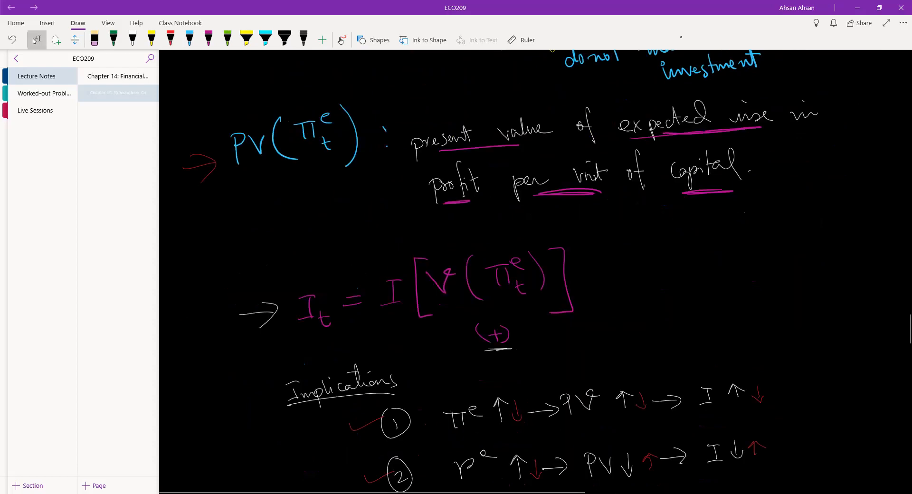
{"action": "scroll", "scroll_direction": "down", "scroll_amount": 3}
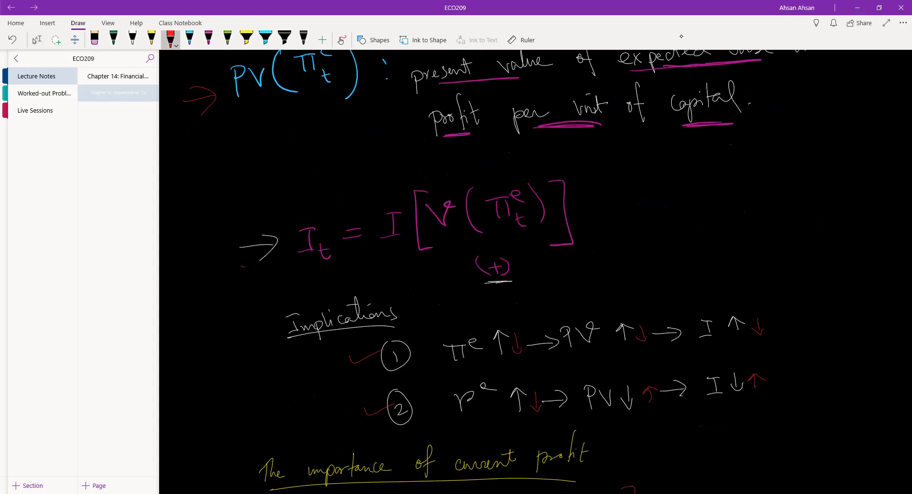
{"action": "left_click_drag", "start_coordinate": [241, 259], "coordinate": [280, 265]}
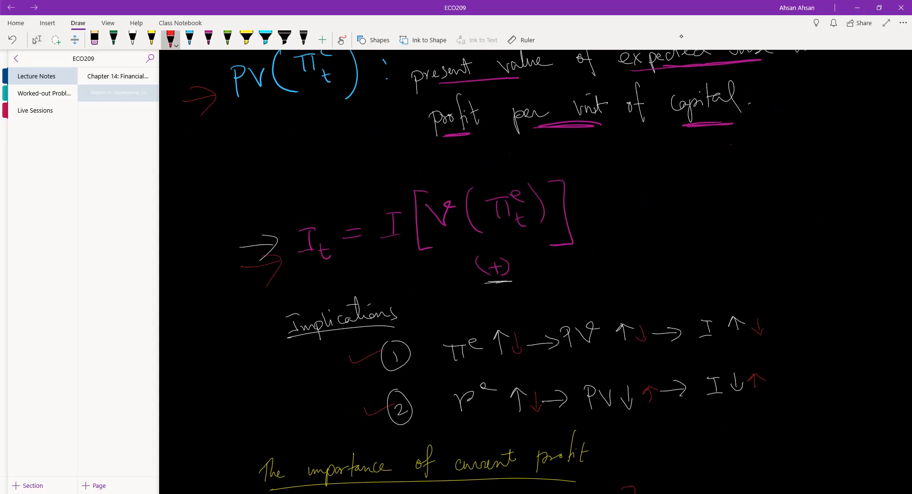
{"action": "scroll", "scroll_direction": "down", "scroll_amount": 3}
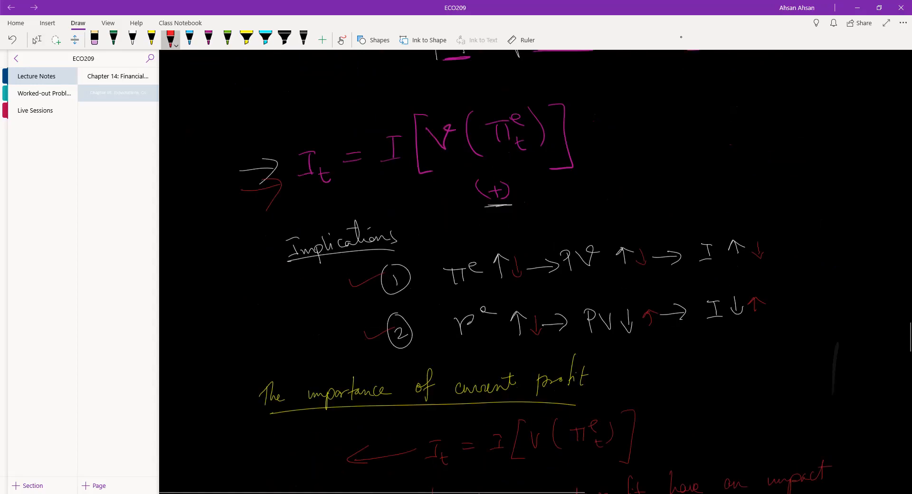
{"action": "scroll", "scroll_direction": "down", "scroll_amount": 3}
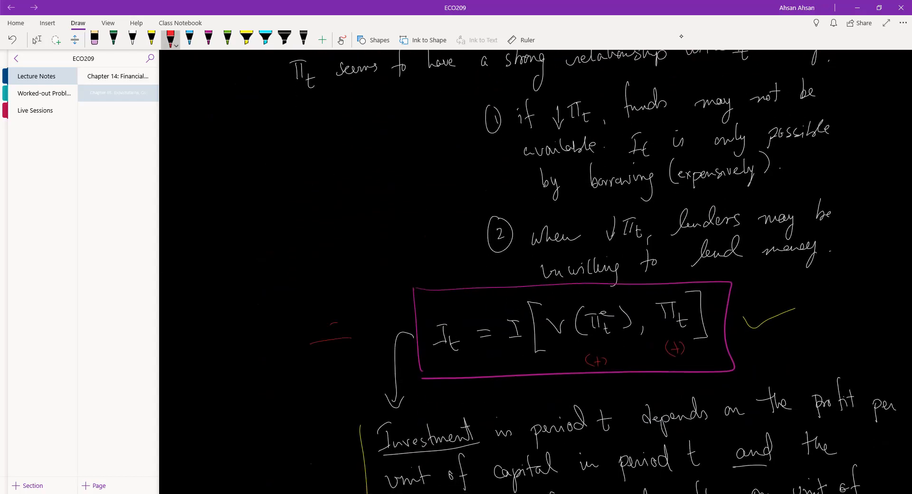
{"action": "scroll", "scroll_direction": "down", "scroll_amount": 3}
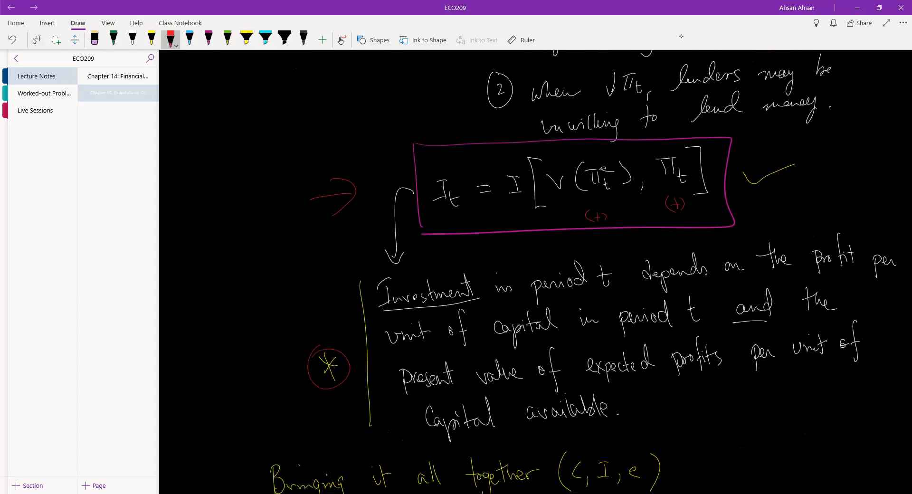
{"action": "scroll", "scroll_direction": "down", "scroll_amount": 3}
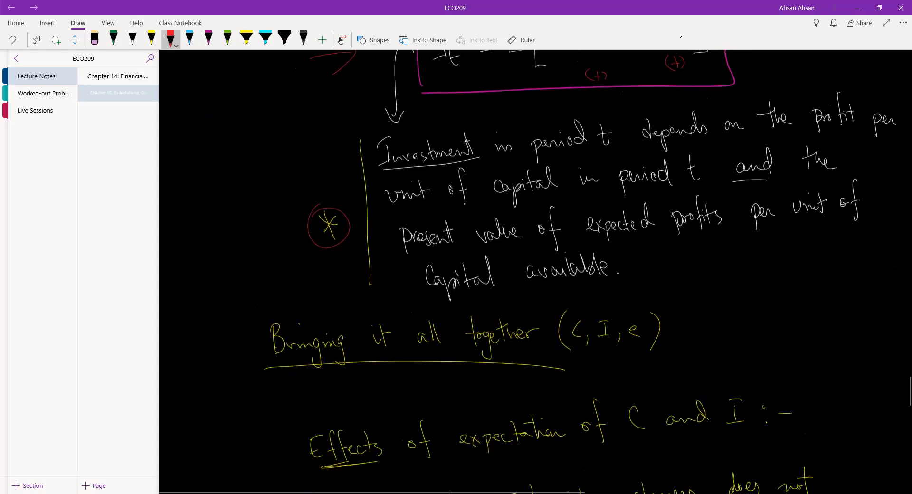
Underline I in the effects heading in red and scroll to the consumption-vs-investment volatility graph.
{"action": "scroll", "scroll_direction": "down", "scroll_amount": 3}
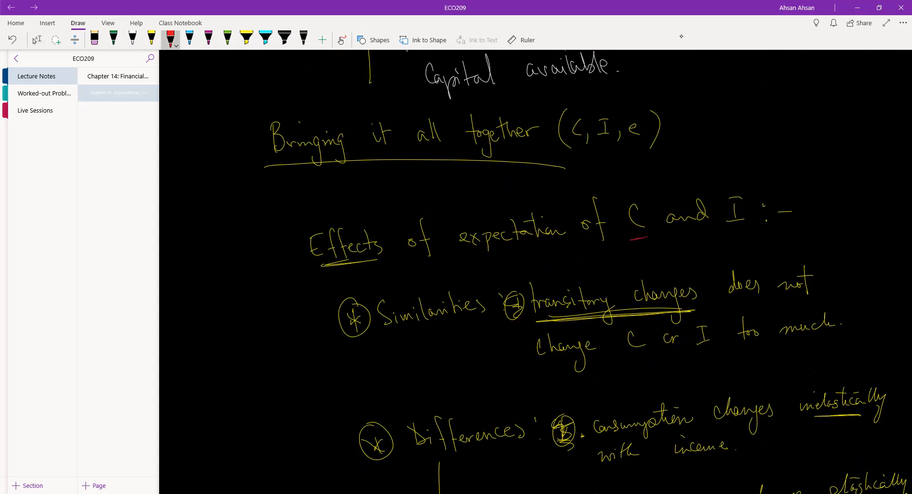
{"action": "left_click_drag", "start_coordinate": [726, 231], "coordinate": [743, 230]}
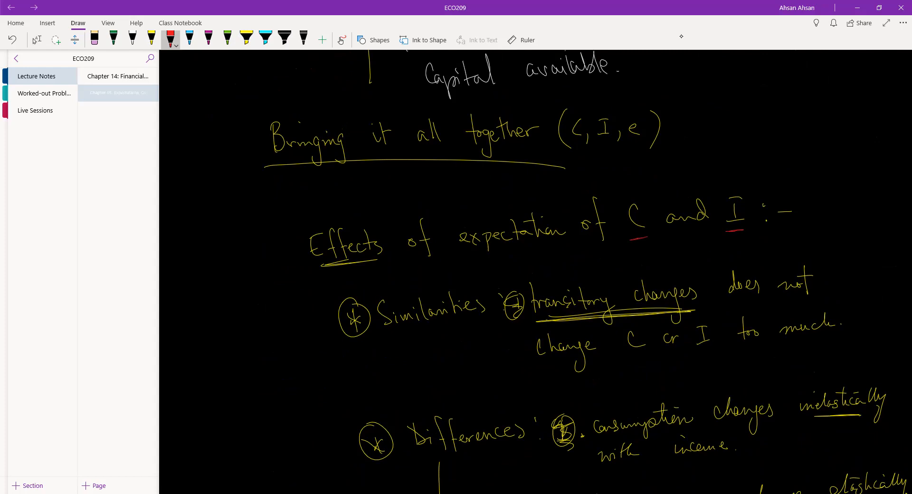
{"action": "scroll", "scroll_direction": "down", "scroll_amount": 3}
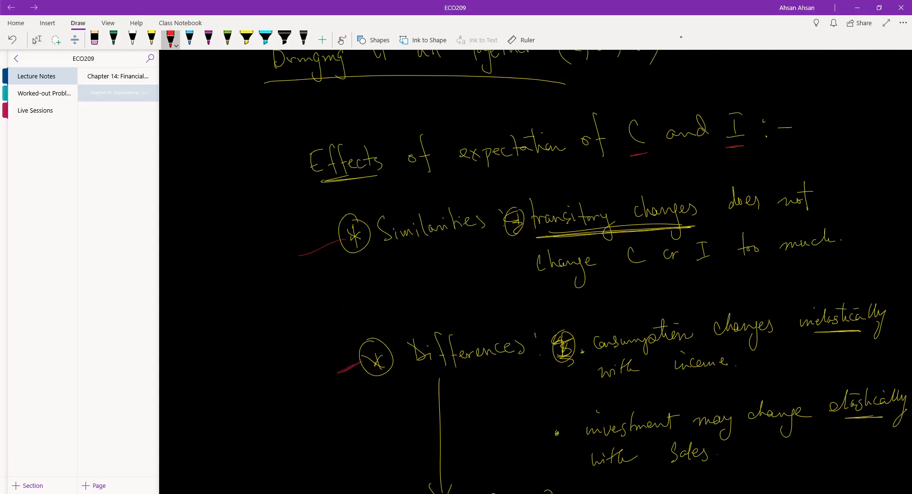
{"action": "scroll", "scroll_direction": "down", "scroll_amount": 3}
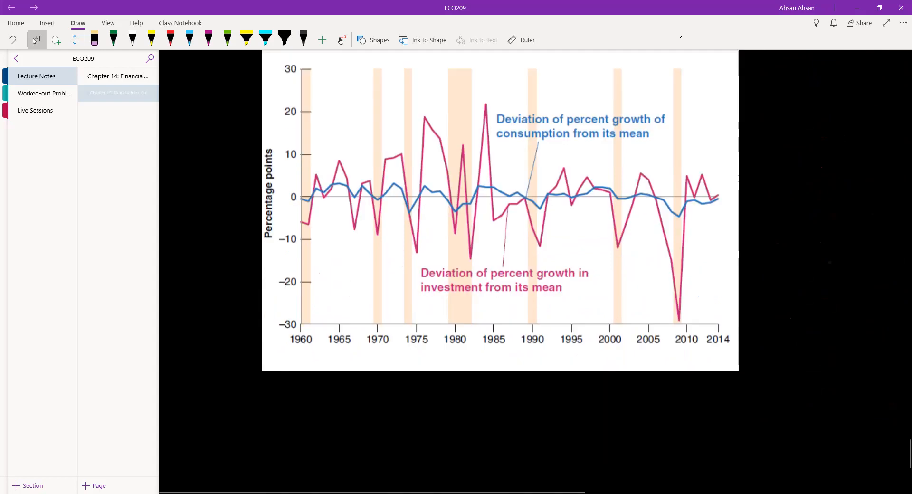
{"action": "scroll", "scroll_direction": "down", "scroll_amount": 3}
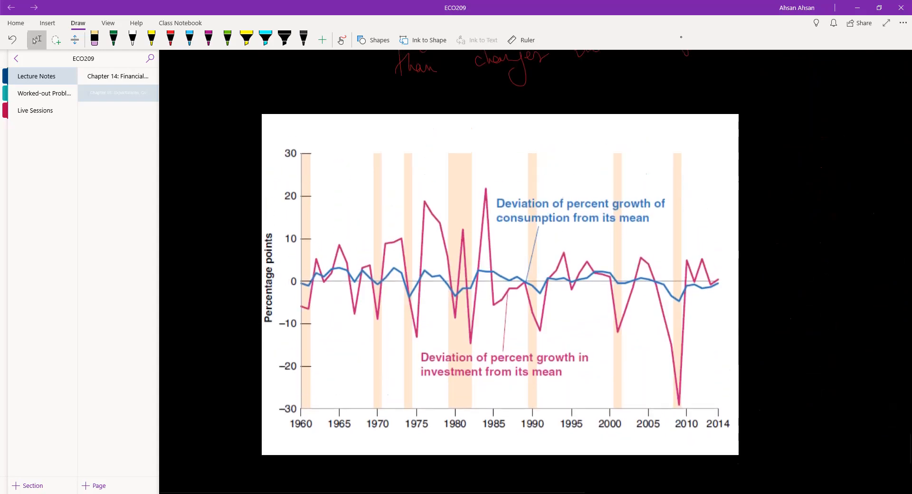